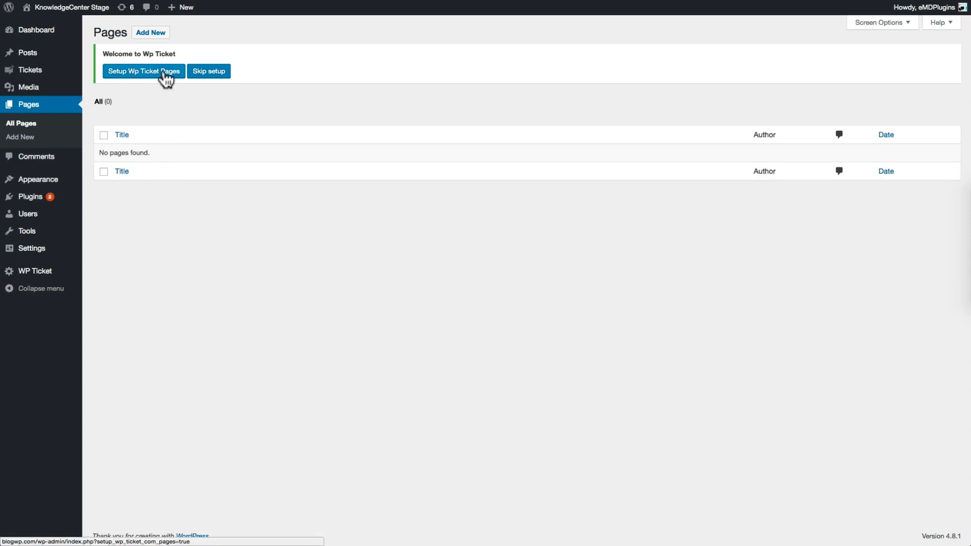
Run 'Setup Wp Ticket Pages' to generate Open a Ticket, Search Tickets and Ticket List pages
{"action": "left_click", "coordinate": [144, 72]}
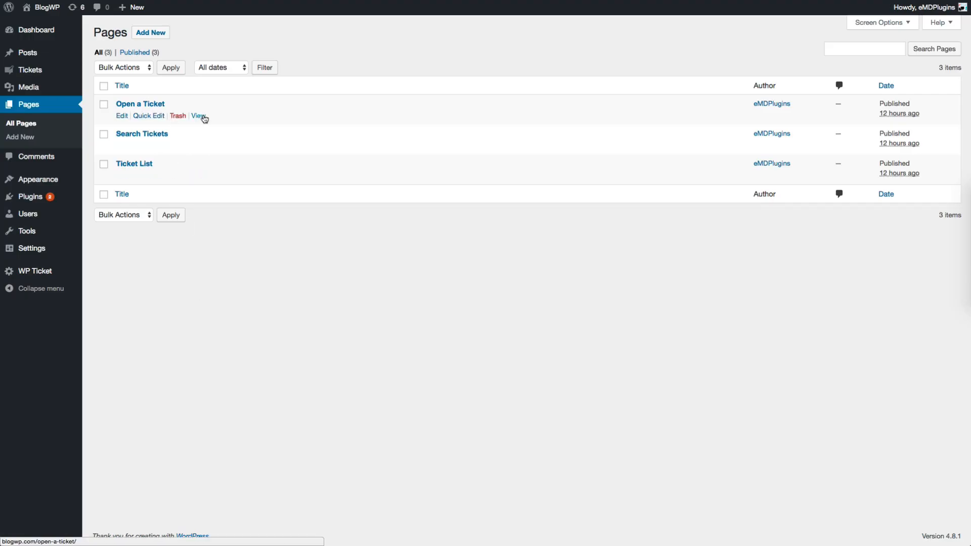
Open the Open a Ticket page in a new tab, choose topic Bug and fill the names
{"action": "right_click", "coordinate": [199, 116]}
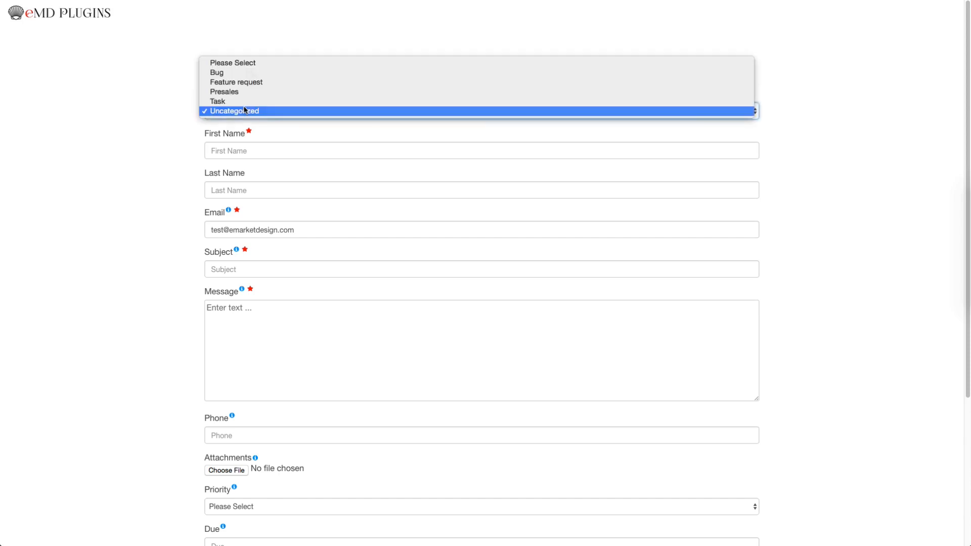
{"action": "left_click", "coordinate": [235, 110]}
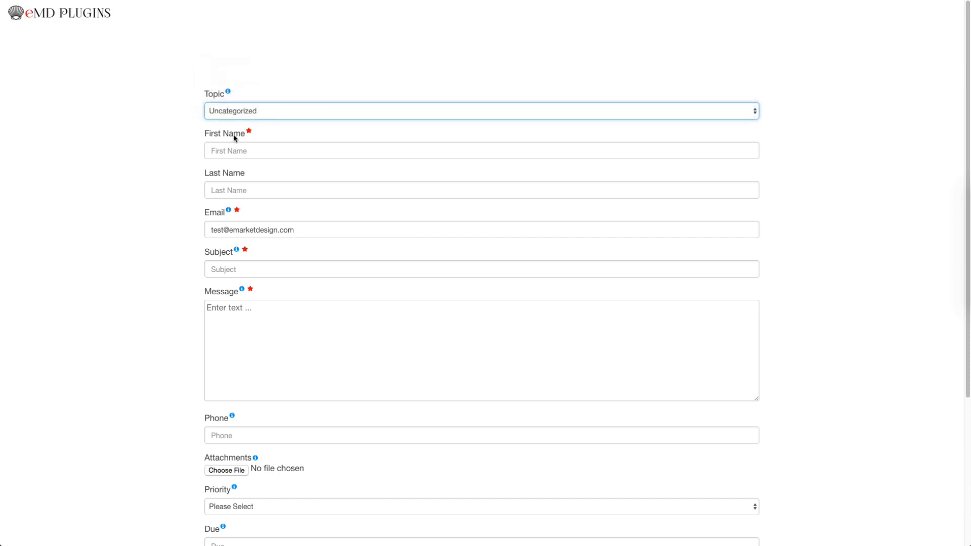
{"action": "left_click", "coordinate": [480, 111]}
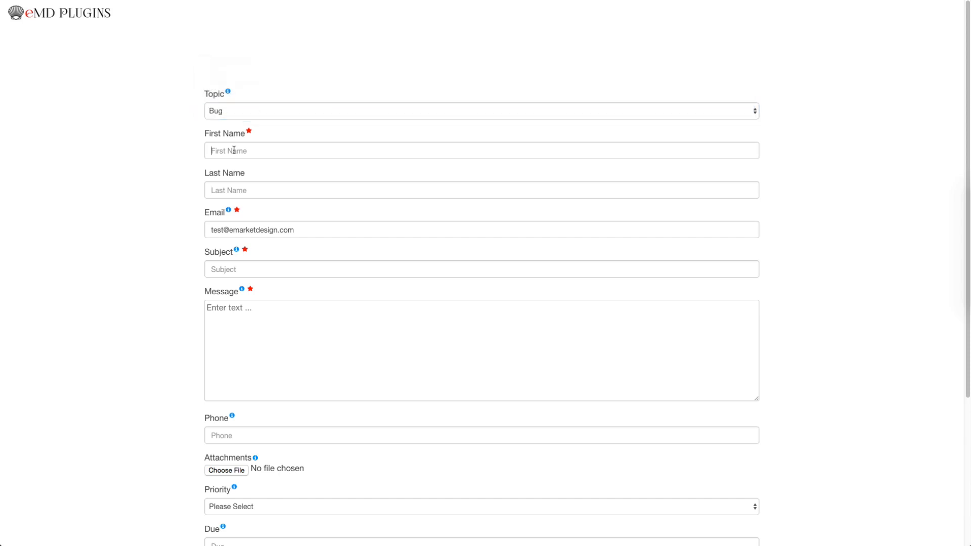
{"action": "type", "text": "D"}
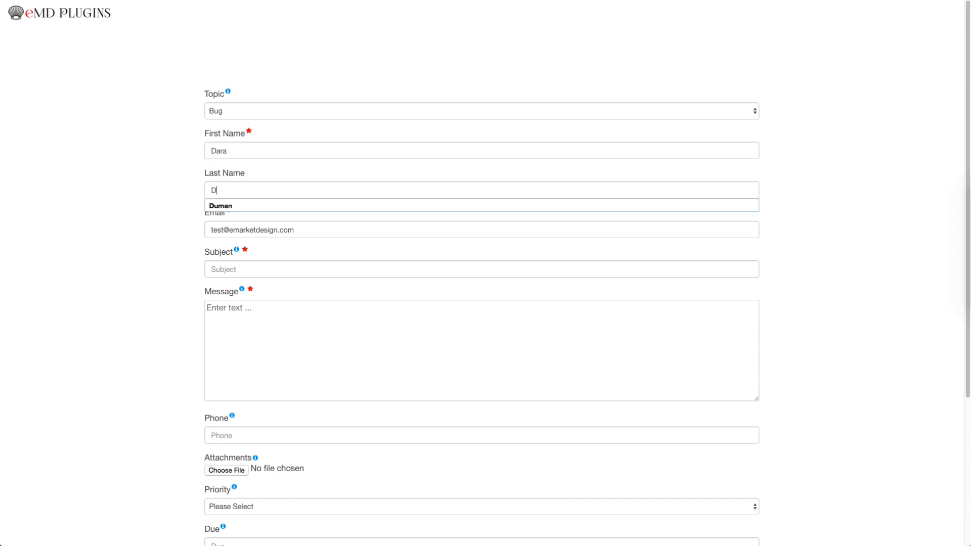
{"action": "left_click", "coordinate": [221, 206]}
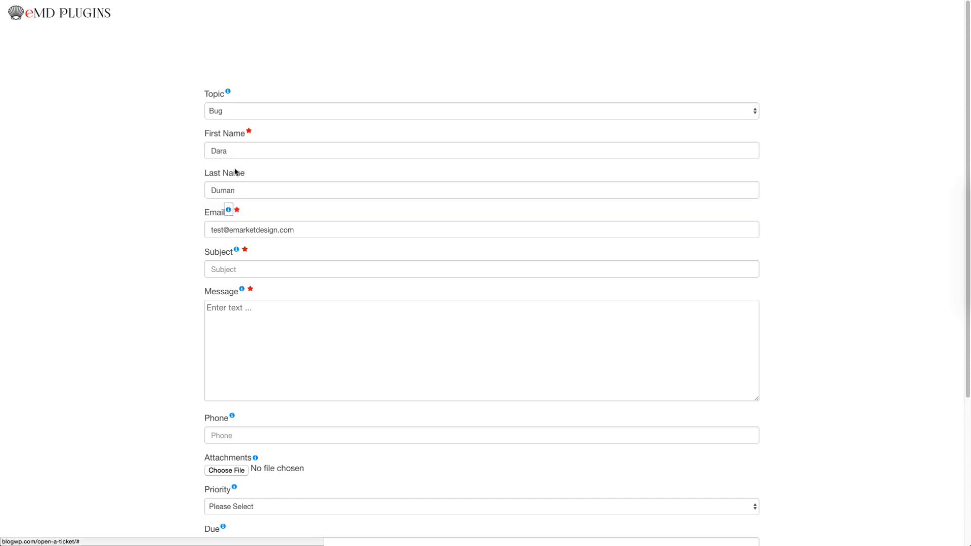
{"action": "type", "text": "this is important"}
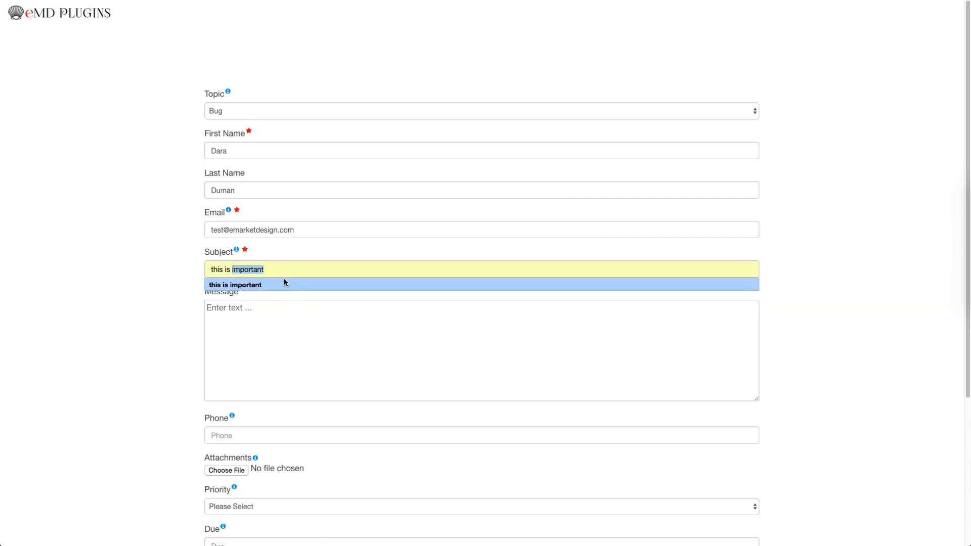
Write the message 'this is a test' and submit the ticket
{"action": "left_click", "coordinate": [481, 350]}
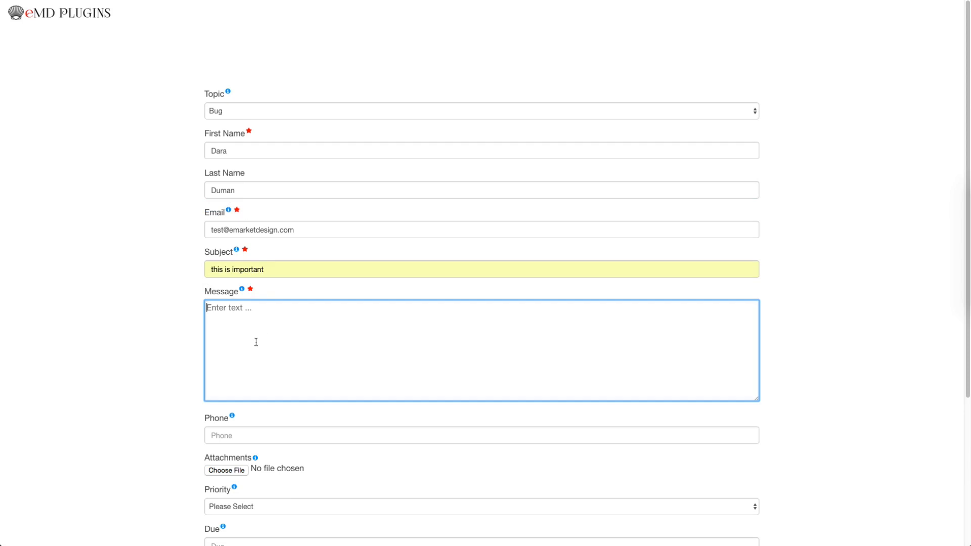
{"action": "type", "text": "this is"}
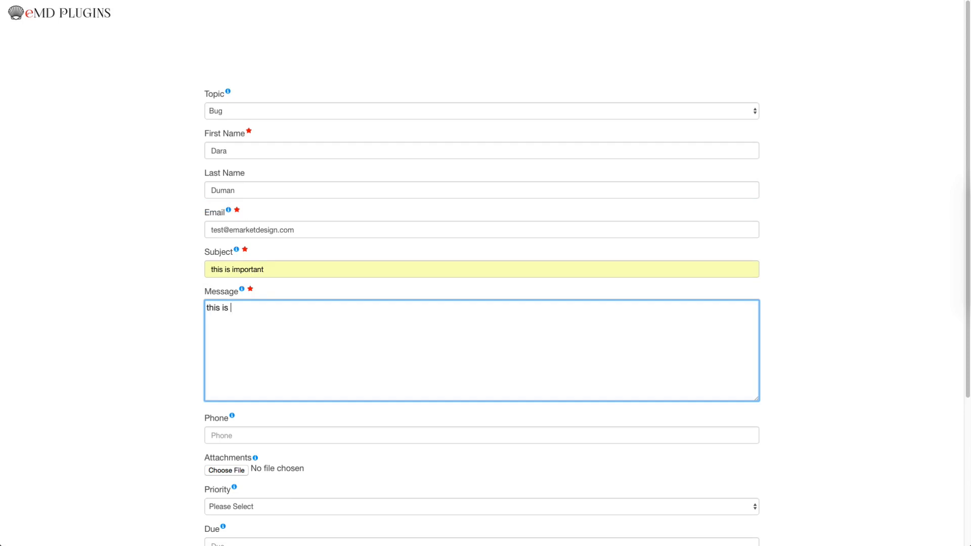
{"action": "type", "text": "a test"}
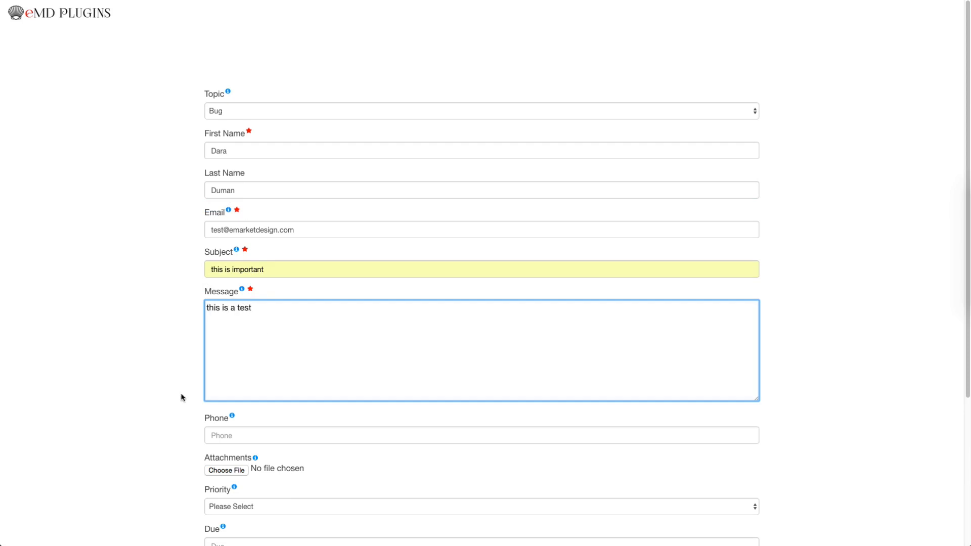
{"action": "scroll", "scroll_direction": "down", "scroll_amount": 3}
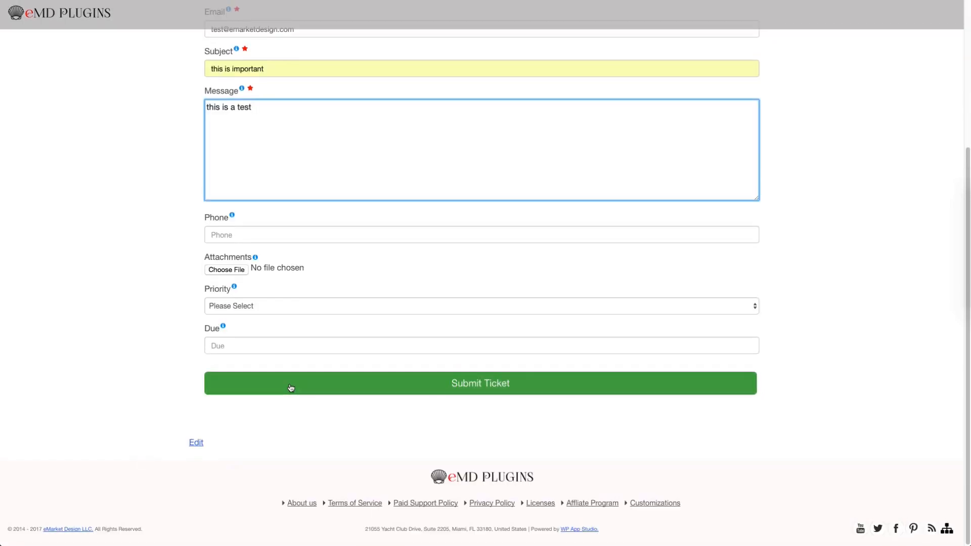
{"action": "left_click", "coordinate": [479, 382]}
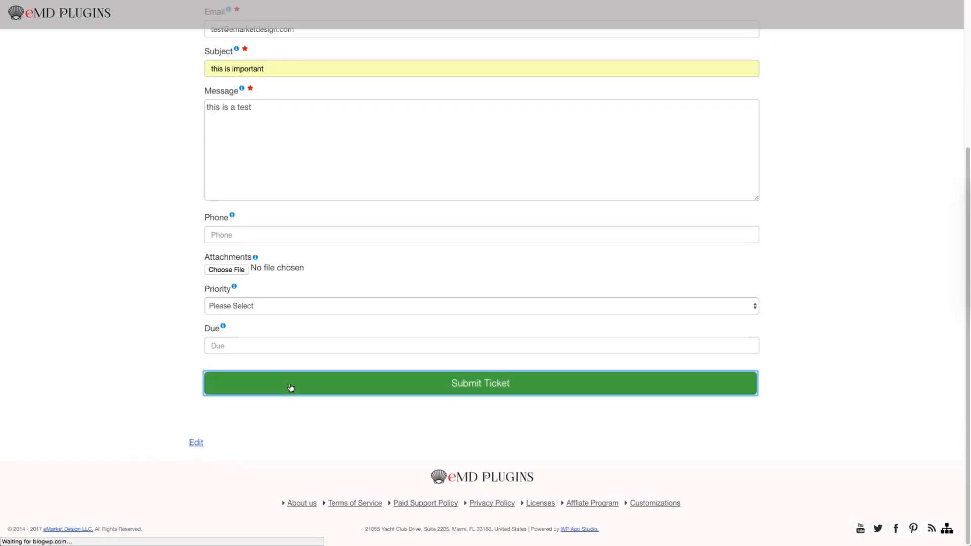
{"action": "left_click", "coordinate": [480, 383]}
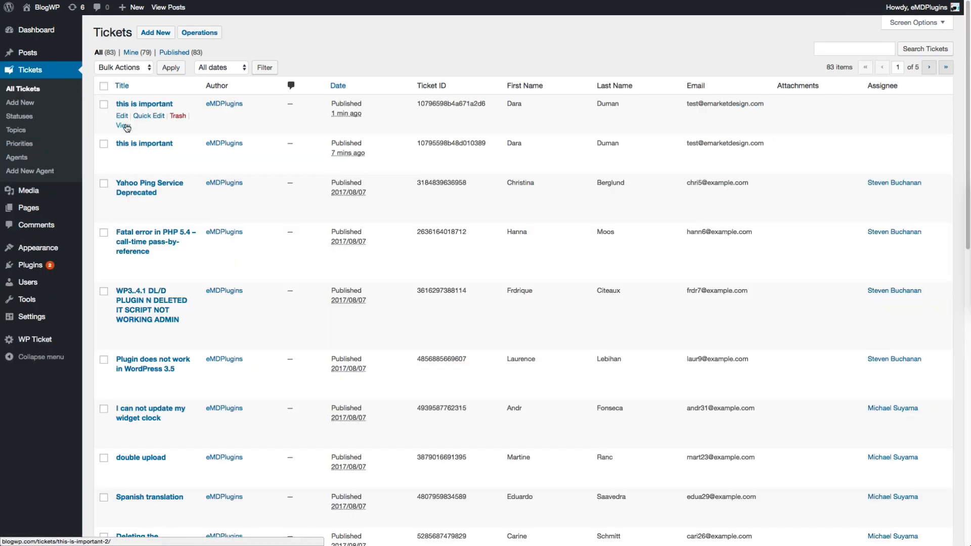
Return to the Pages list from the admin sidebar
{"action": "left_click", "coordinate": [28, 104]}
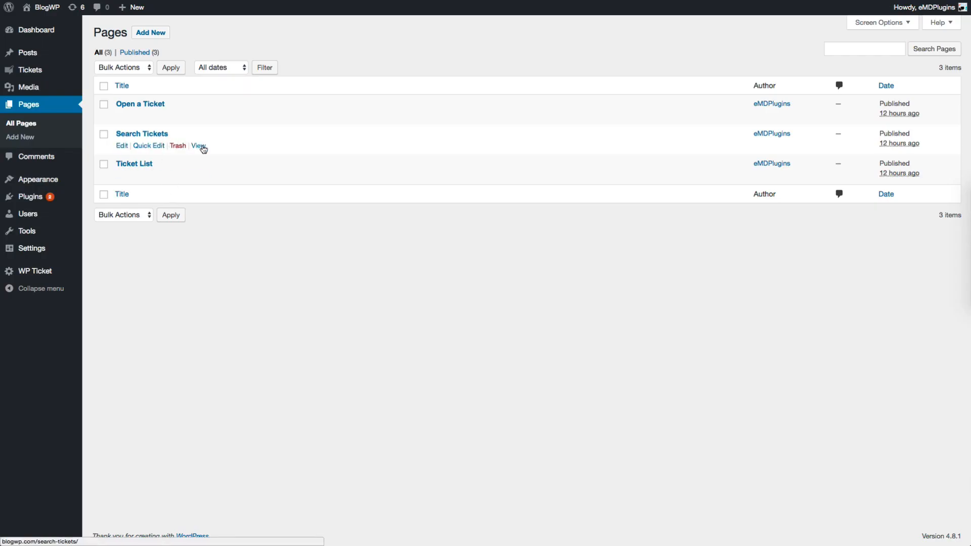
Open Search Tickets in a new tab and search Feature request, Critical priority tickets
{"action": "right_click", "coordinate": [198, 145]}
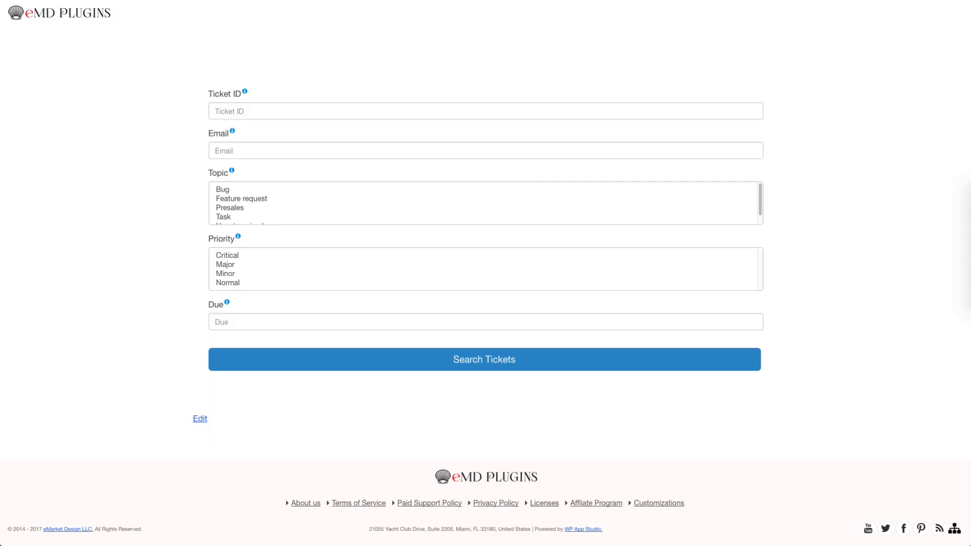
{"action": "left_click", "coordinate": [230, 207]}
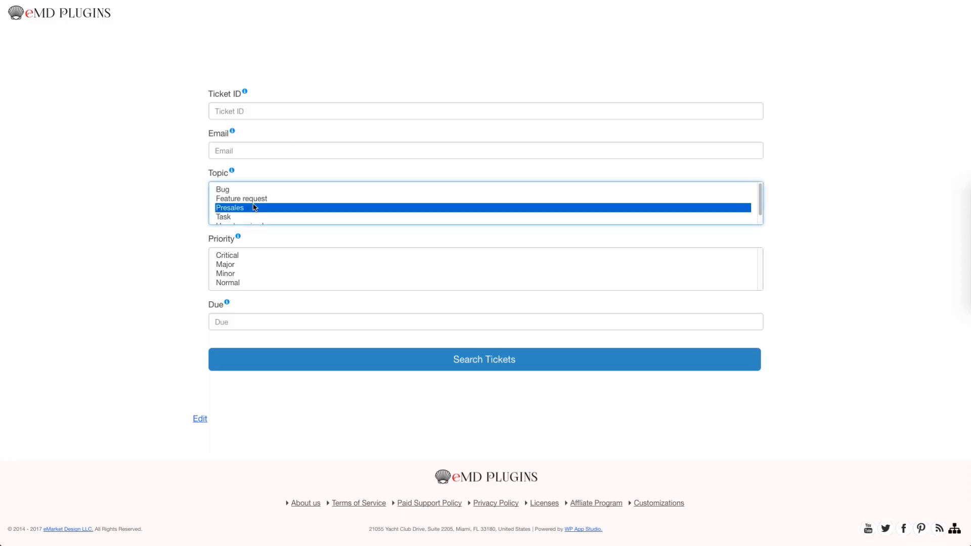
{"action": "left_click", "coordinate": [242, 198]}
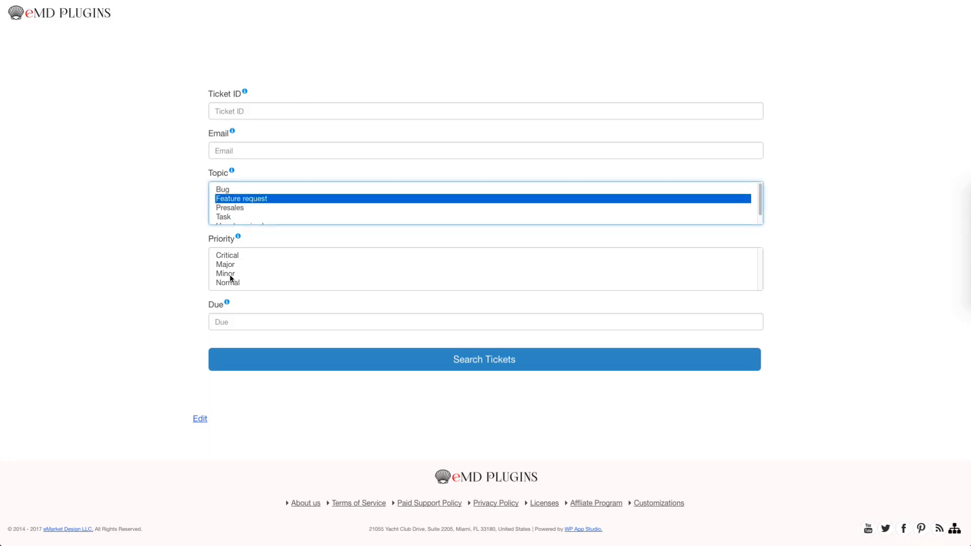
{"action": "left_click", "coordinate": [227, 255]}
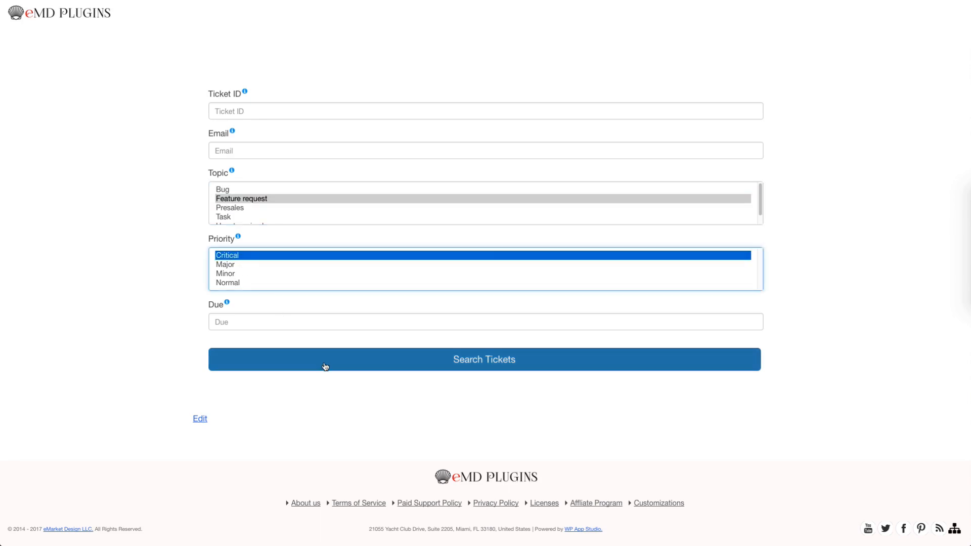
{"action": "left_click", "coordinate": [484, 359]}
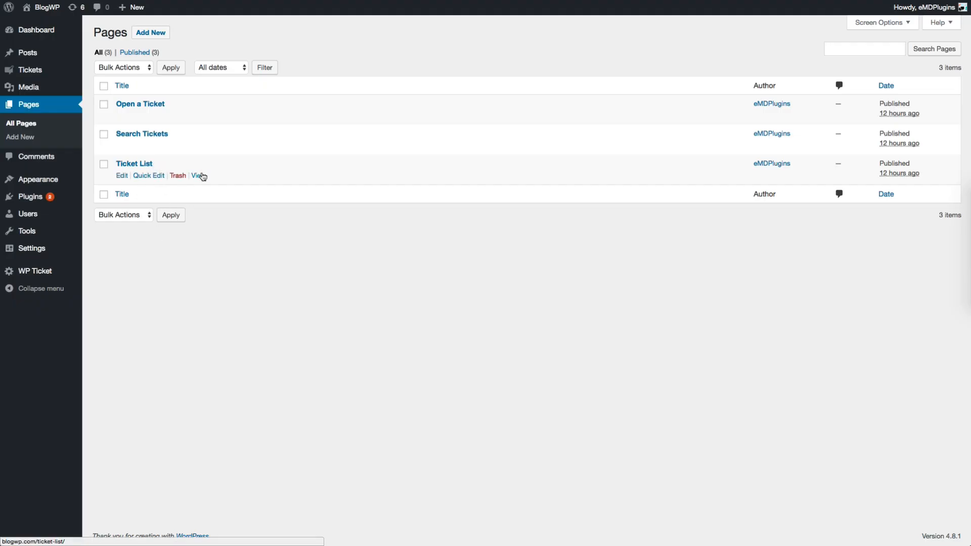
Open the Ticket List page in a new tab and page through to page 3
{"action": "right_click", "coordinate": [199, 176]}
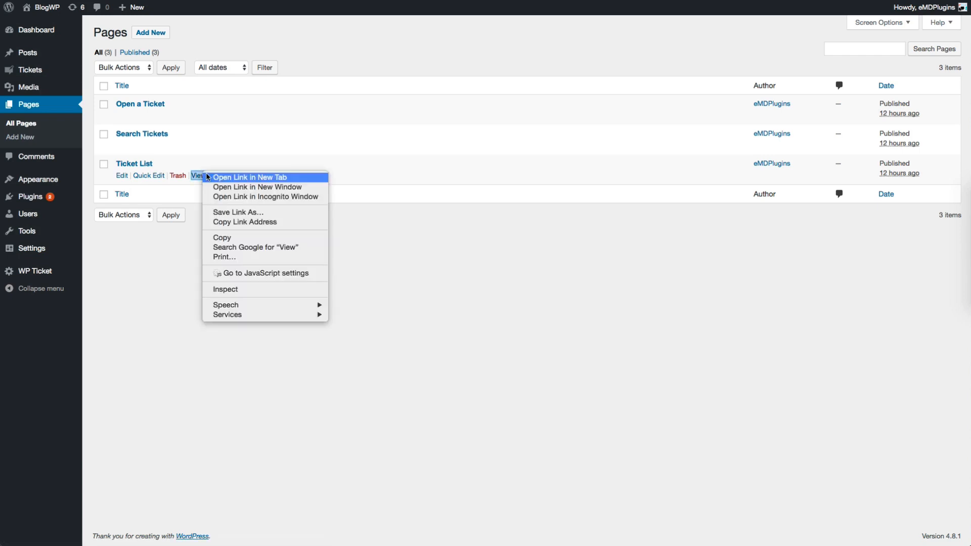
{"action": "left_click", "coordinate": [250, 178]}
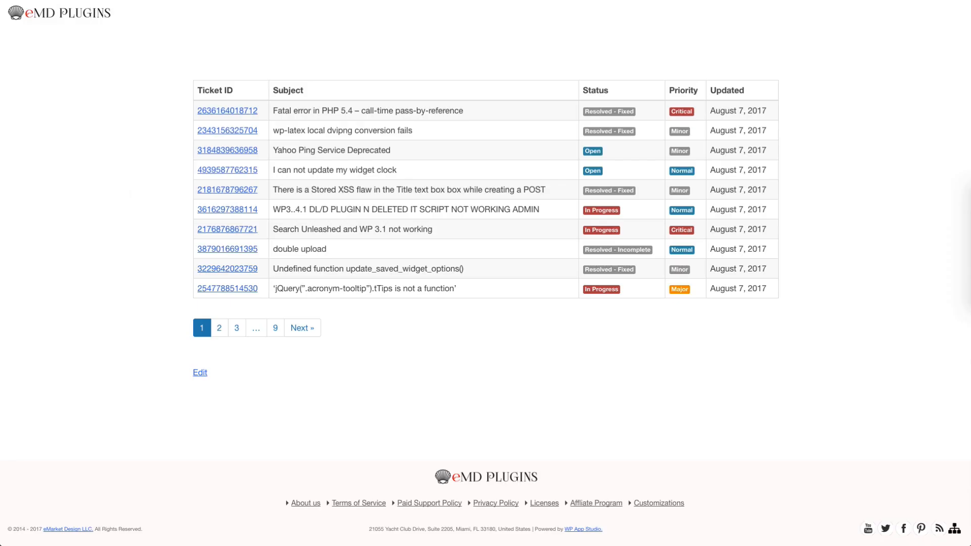
{"action": "mouse_move", "coordinate": [219, 330]}
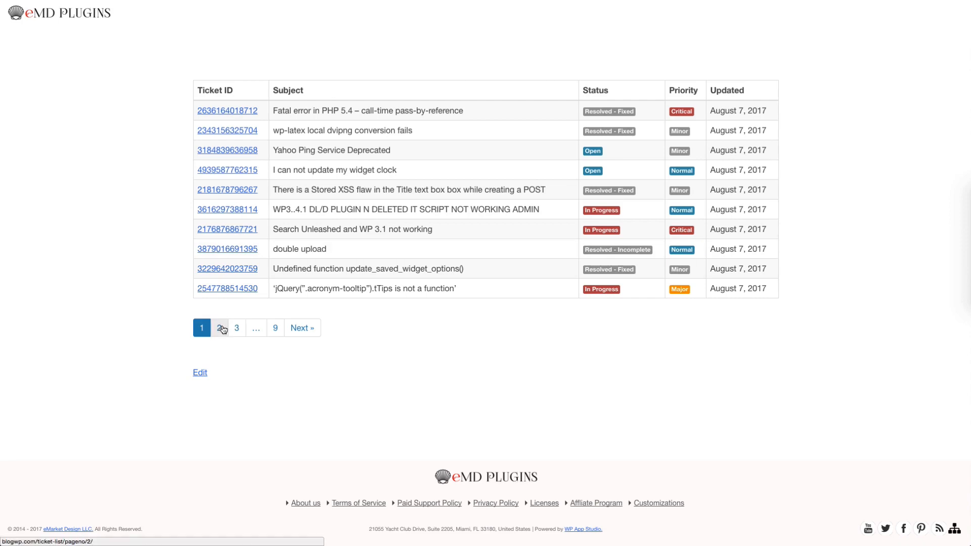
{"action": "left_click", "coordinate": [221, 328]}
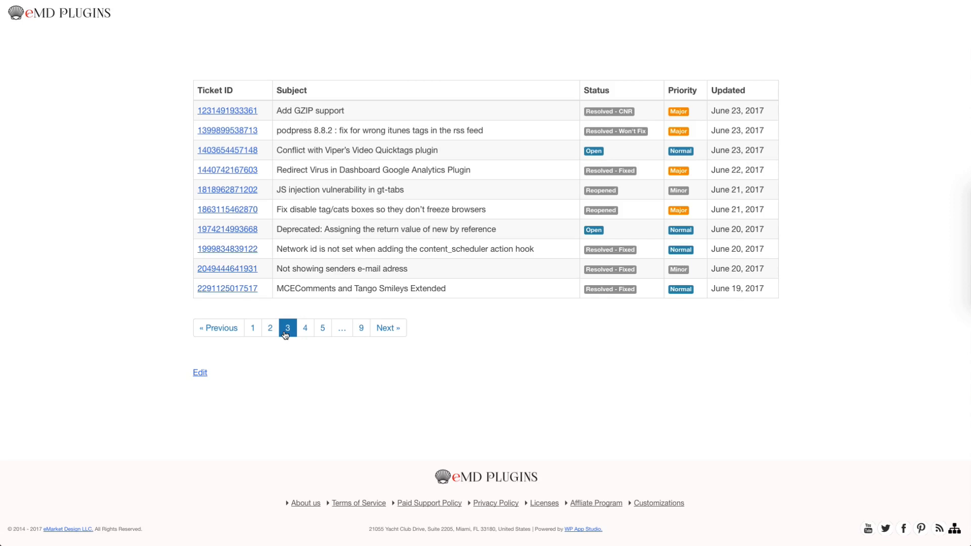
{"action": "left_click", "coordinate": [387, 327]}
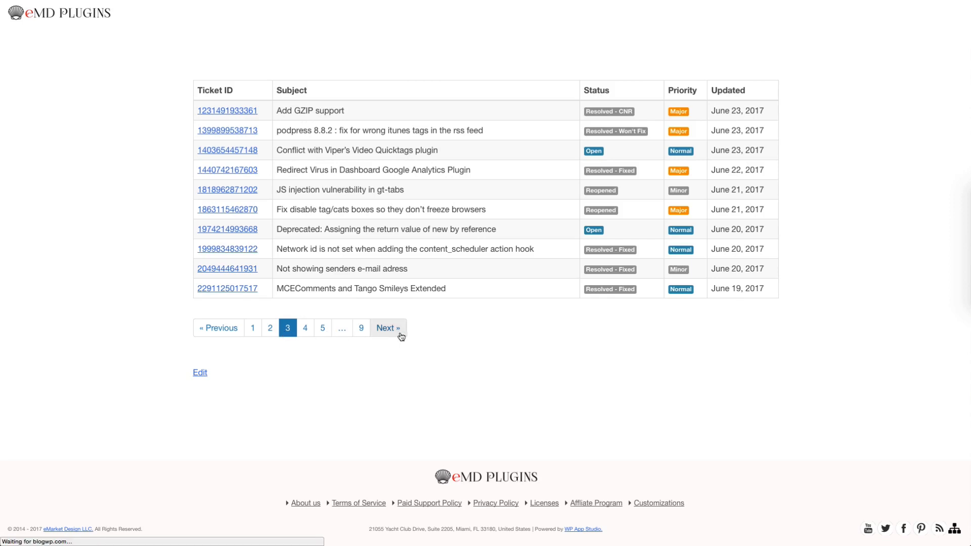
{"action": "left_click", "coordinate": [387, 327]}
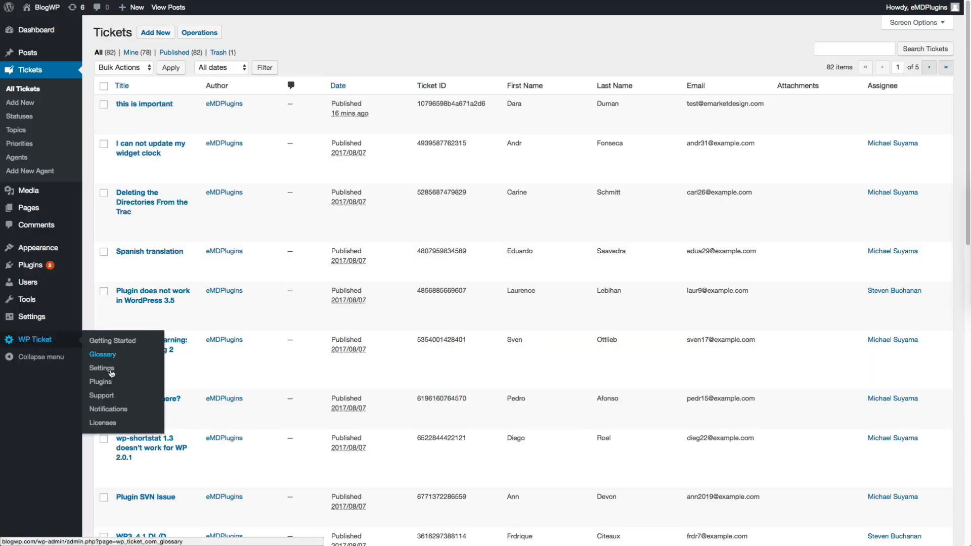
Open WP Ticket Settings, go to Forms and expand the Open a Ticket section
{"action": "left_click", "coordinate": [102, 367]}
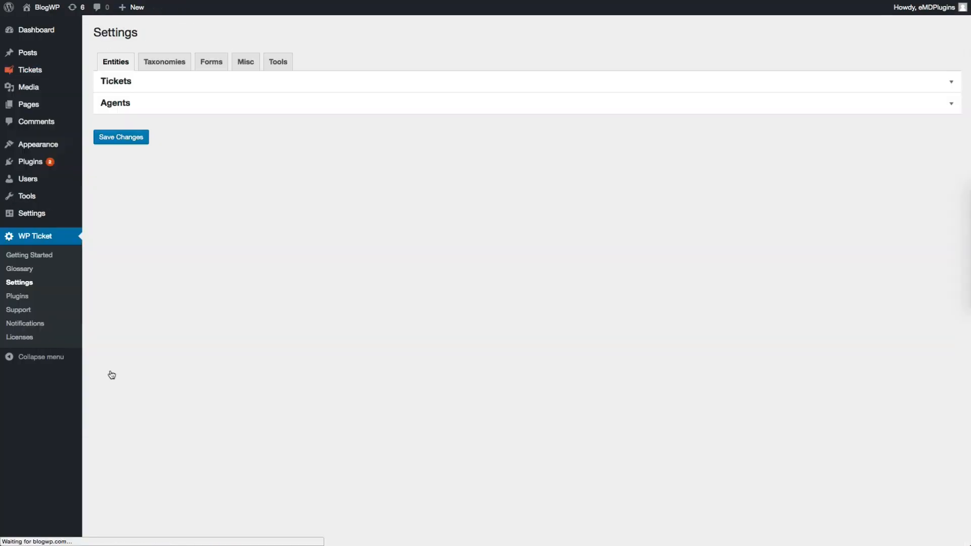
{"action": "left_click", "coordinate": [211, 61]}
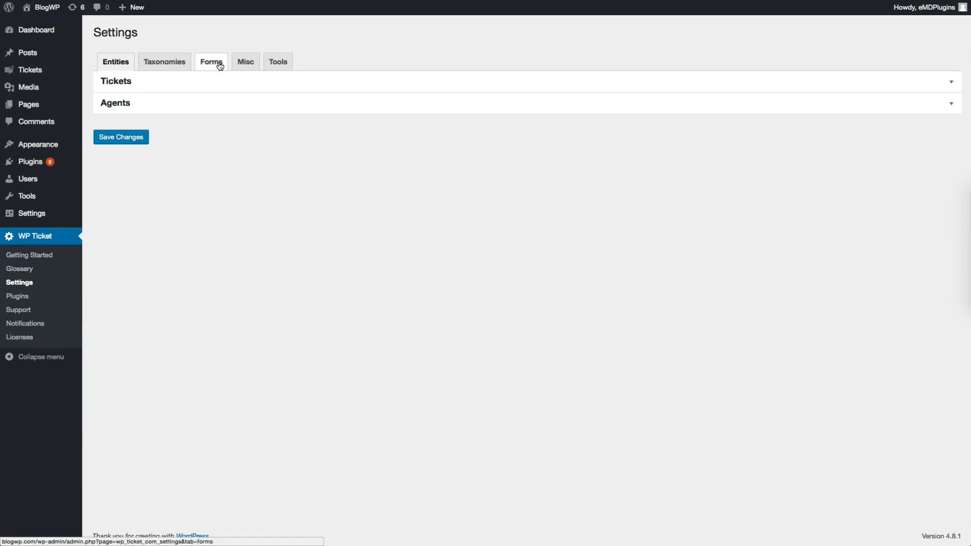
{"action": "left_click", "coordinate": [210, 61]}
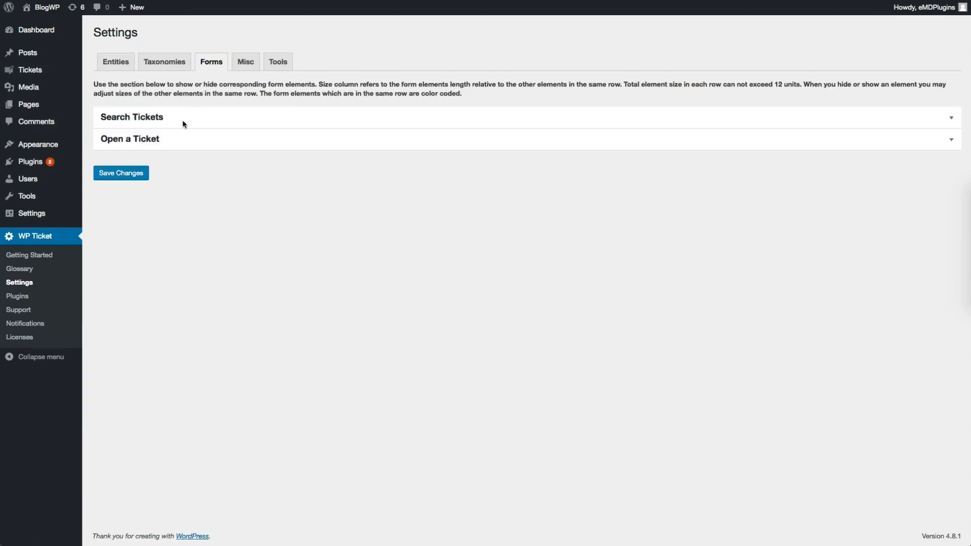
{"action": "left_click", "coordinate": [130, 139]}
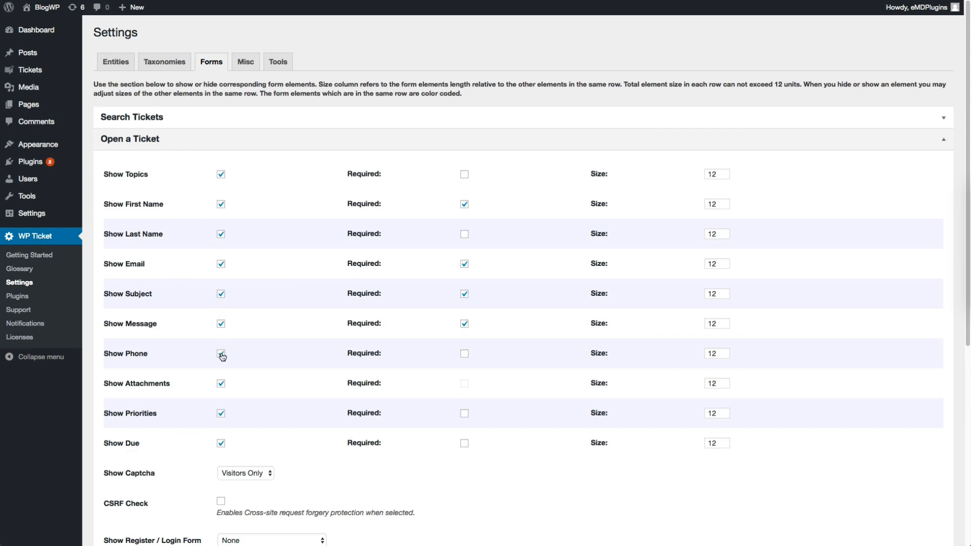
Uncheck three field display options, including Priorities and Due, and save changes
{"action": "left_click", "coordinate": [220, 353]}
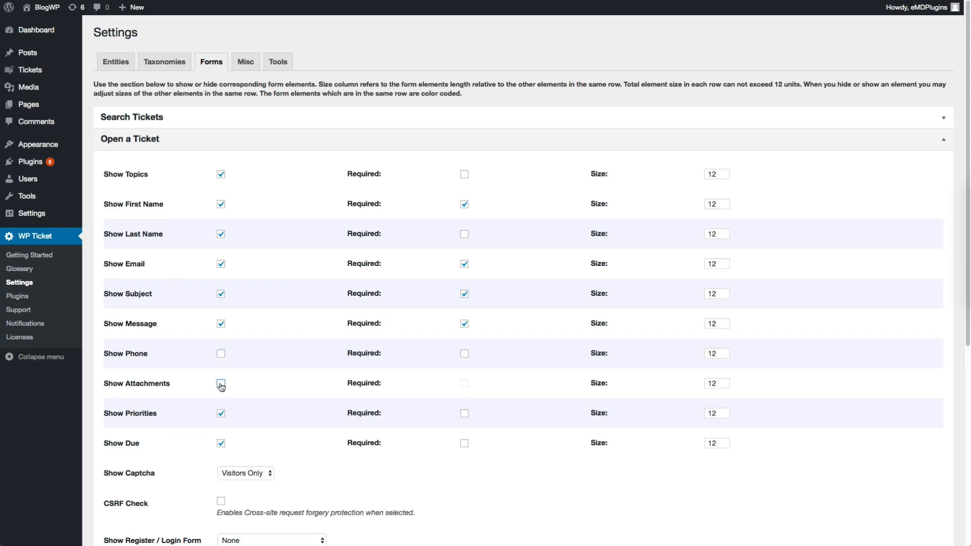
{"action": "left_click", "coordinate": [221, 413]}
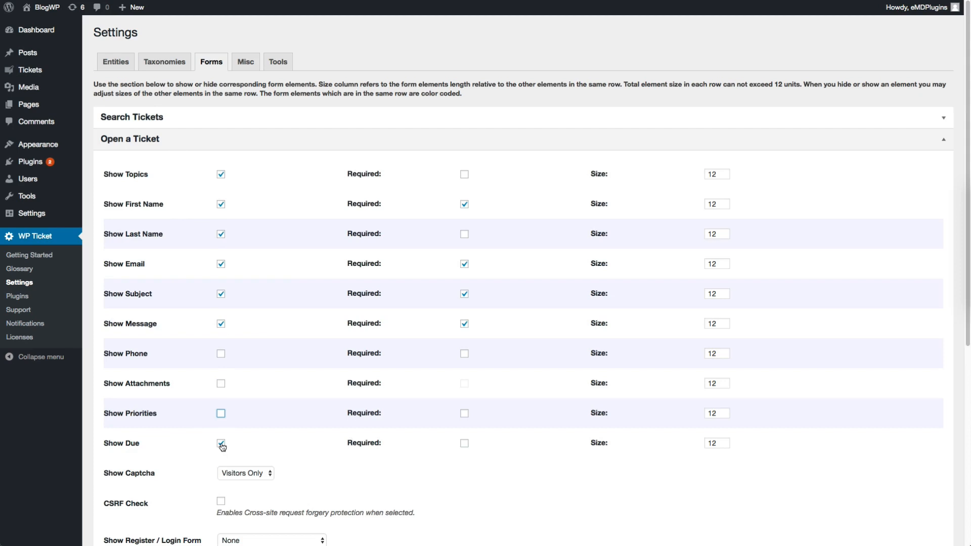
{"action": "left_click", "coordinate": [221, 444]}
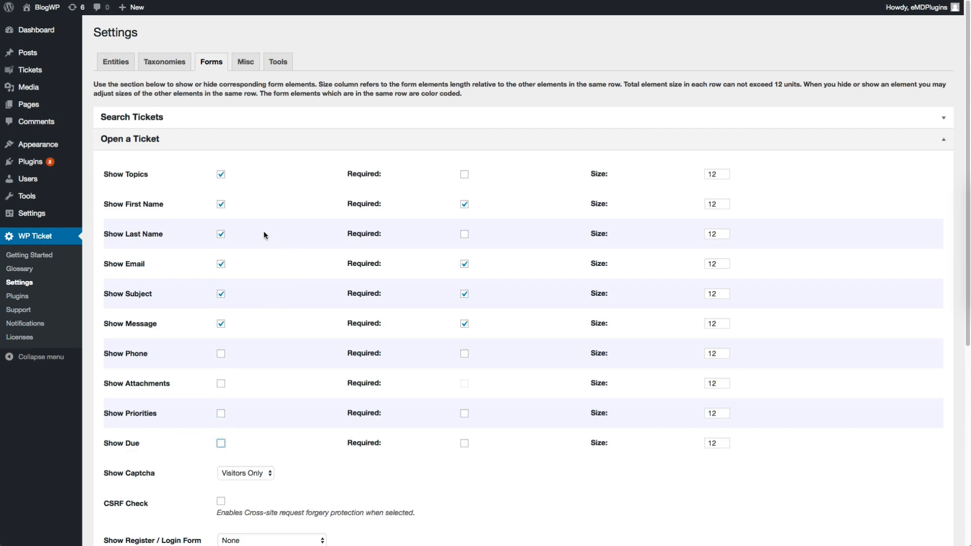
{"action": "mouse_move", "coordinate": [464, 237]}
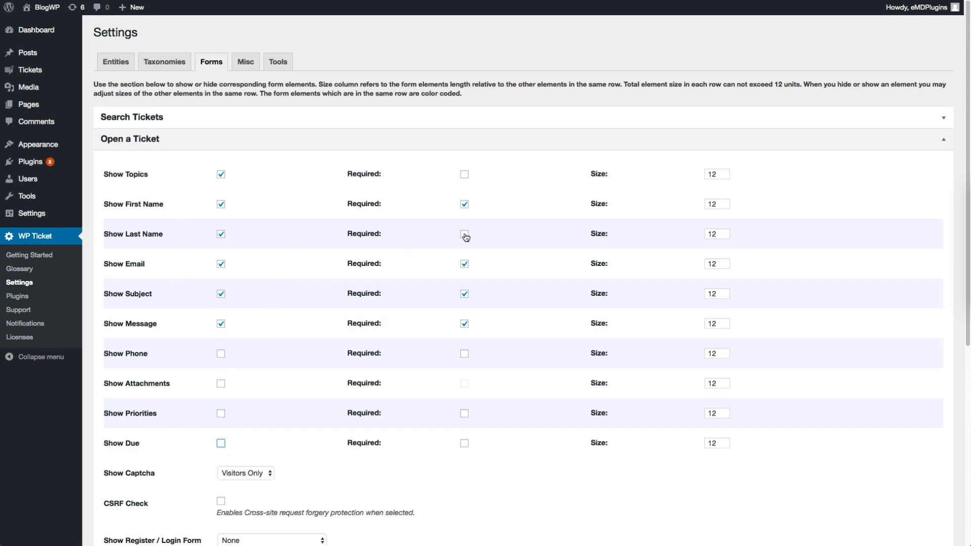
{"action": "scroll", "scroll_direction": "down", "scroll_amount": 3}
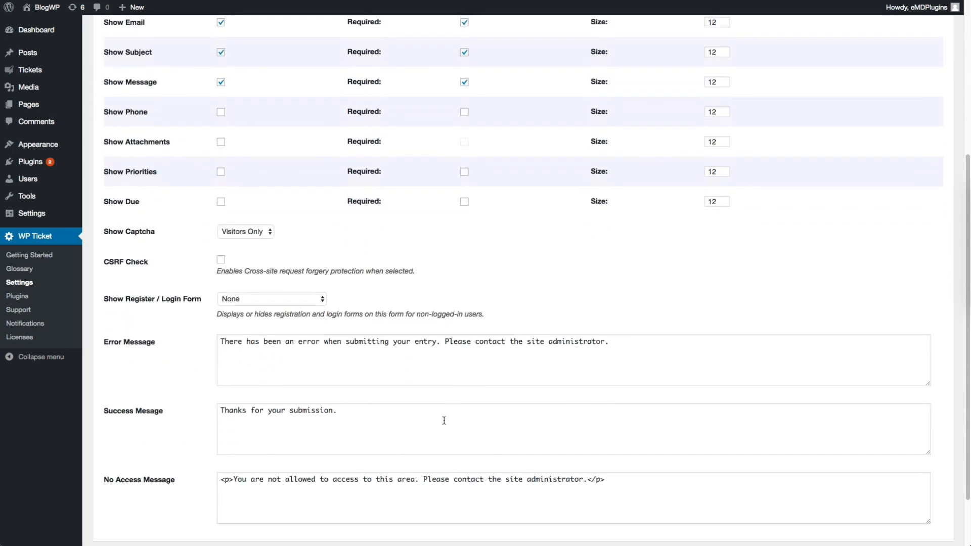
{"action": "scroll", "scroll_direction": "down", "scroll_amount": 3}
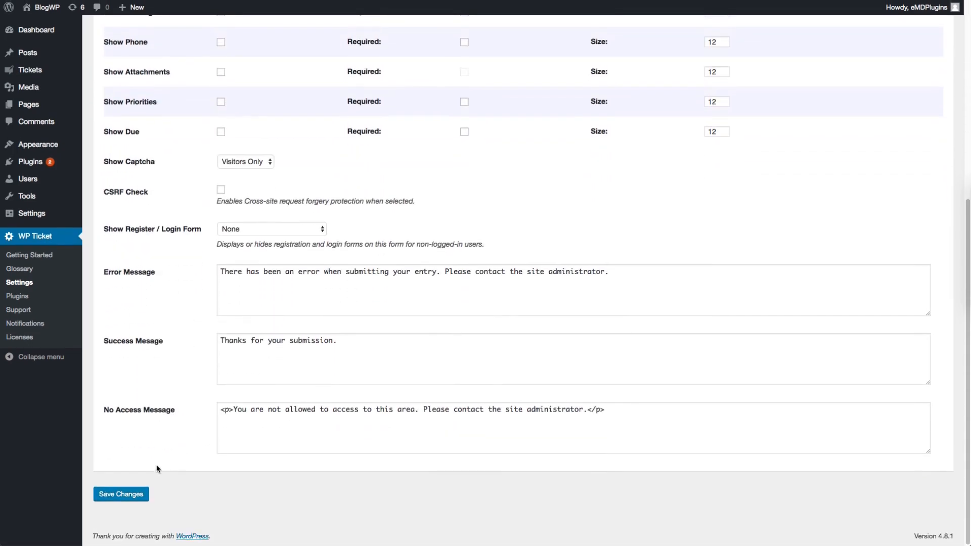
{"action": "left_click", "coordinate": [121, 494]}
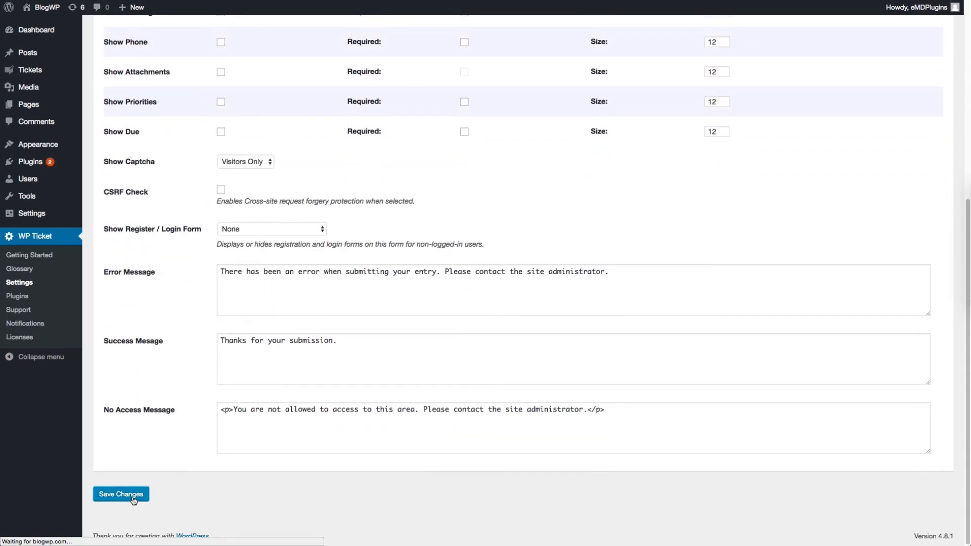
{"action": "left_click", "coordinate": [121, 494]}
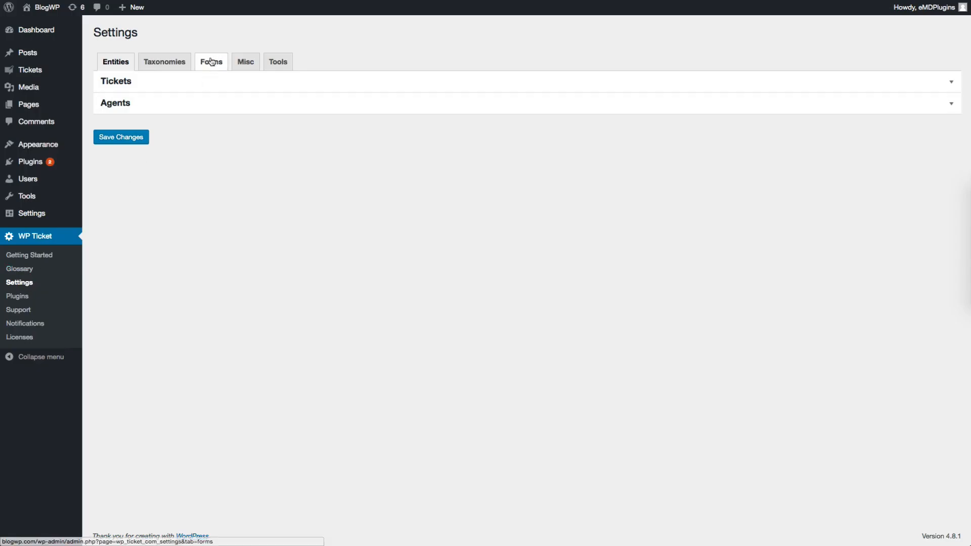
Under Forms > Search Tickets, uncheck Show Topics, Priorities and Due, then save
{"action": "left_click", "coordinate": [210, 62]}
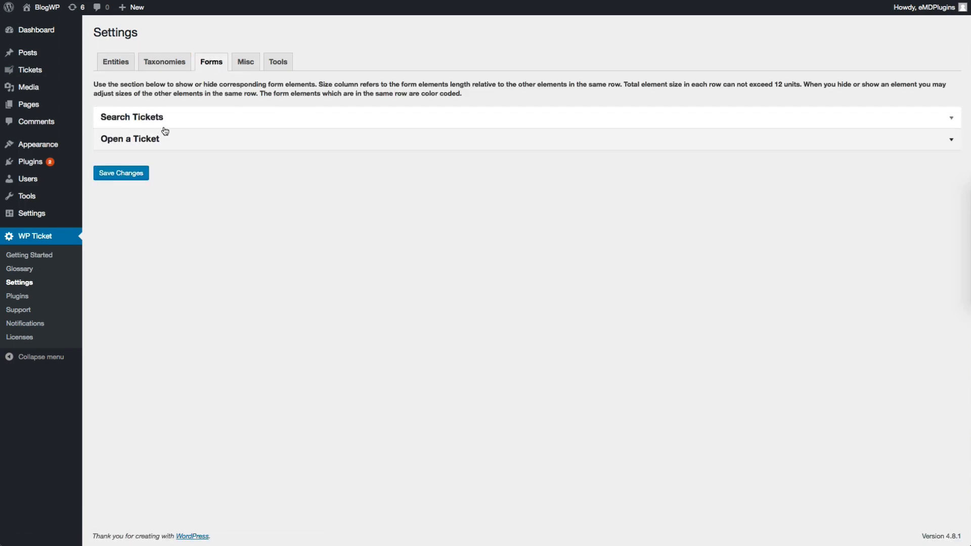
{"action": "left_click", "coordinate": [132, 117]}
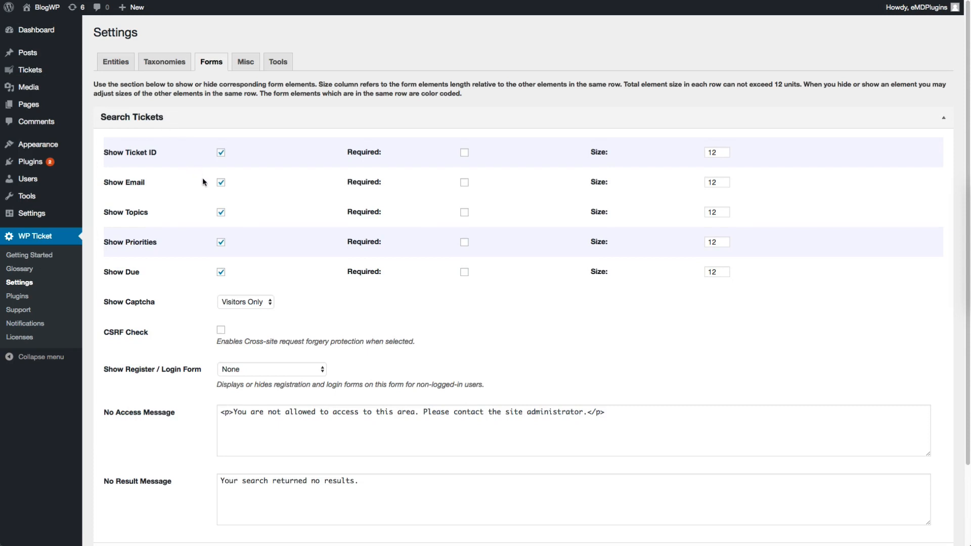
{"action": "left_click", "coordinate": [221, 212]}
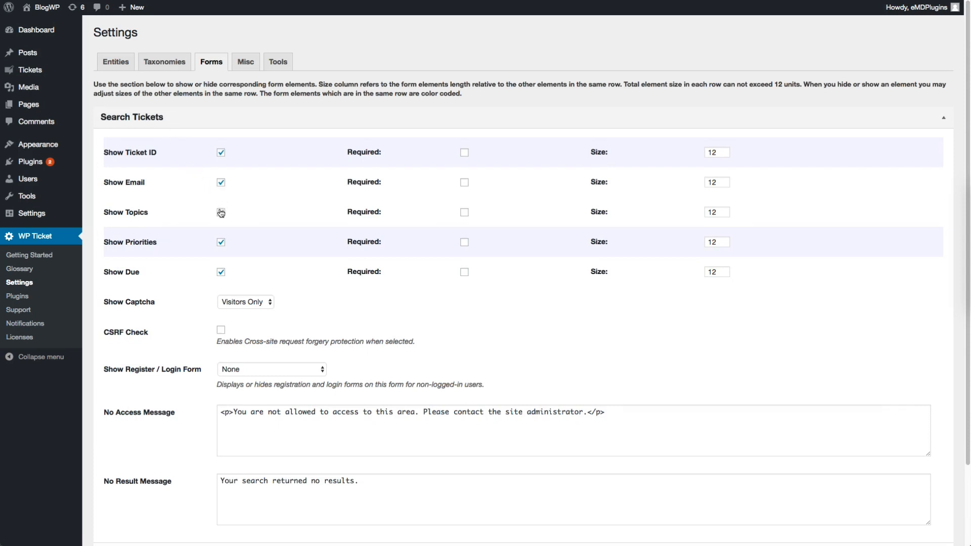
{"action": "left_click", "coordinate": [221, 242]}
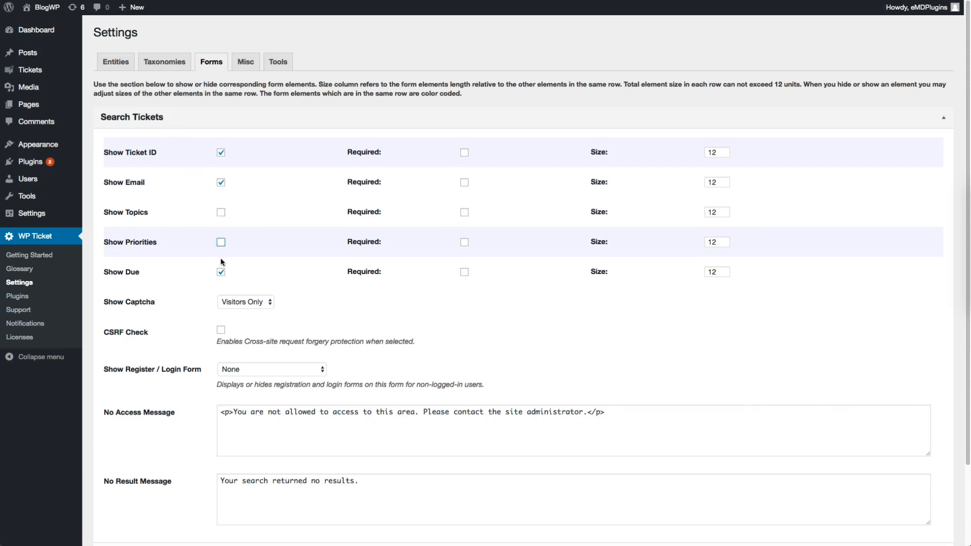
{"action": "left_click", "coordinate": [220, 272]}
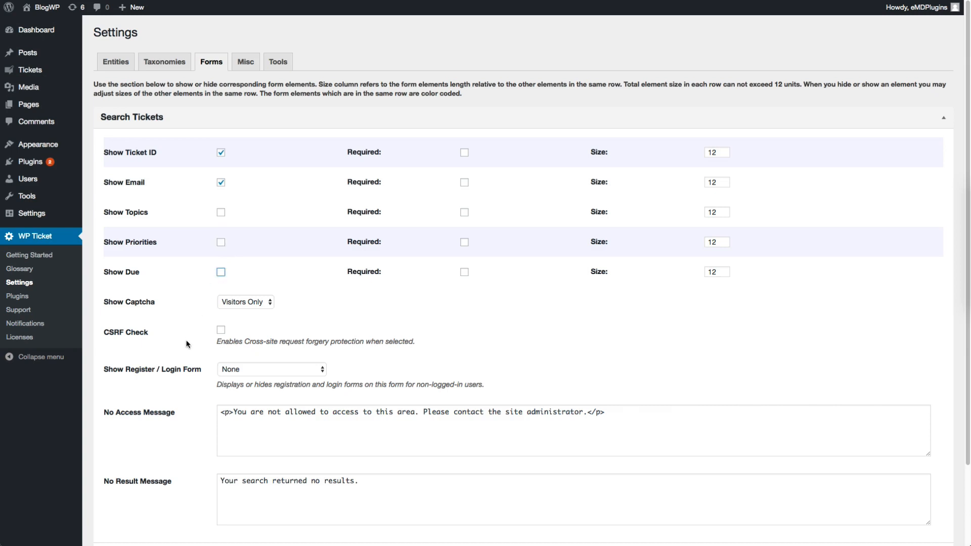
{"action": "scroll", "scroll_direction": "down", "scroll_amount": 3}
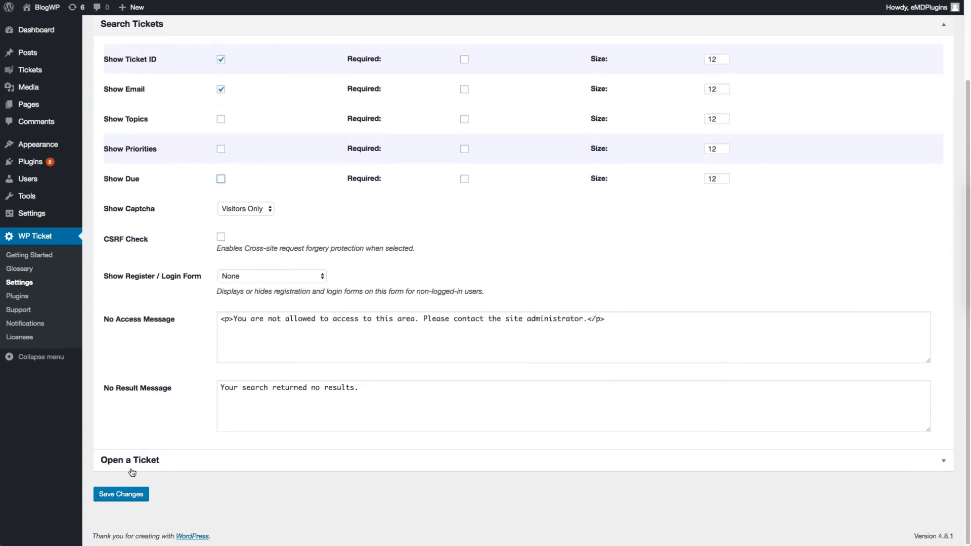
{"action": "left_click", "coordinate": [120, 494]}
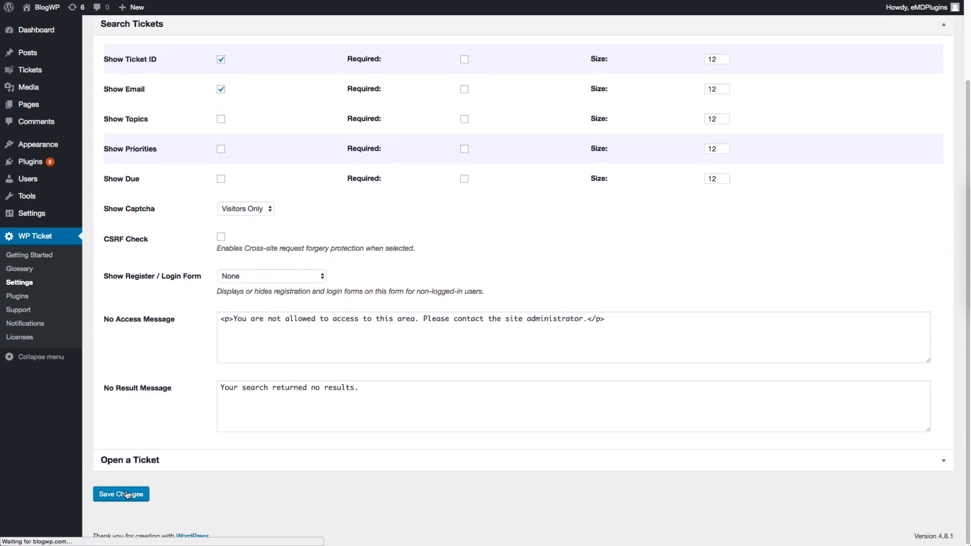
{"action": "left_click", "coordinate": [121, 494]}
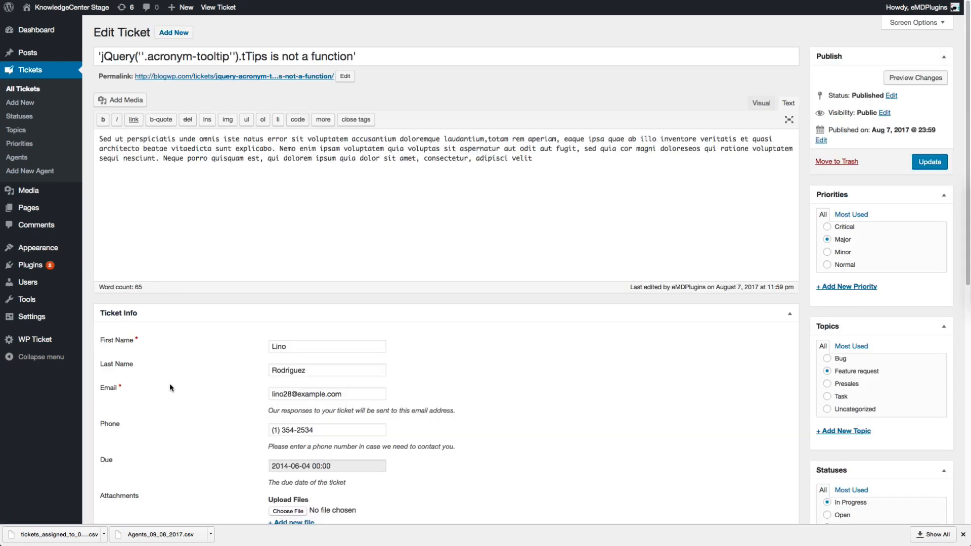
{"action": "scroll", "scroll_direction": "down", "scroll_amount": 3}
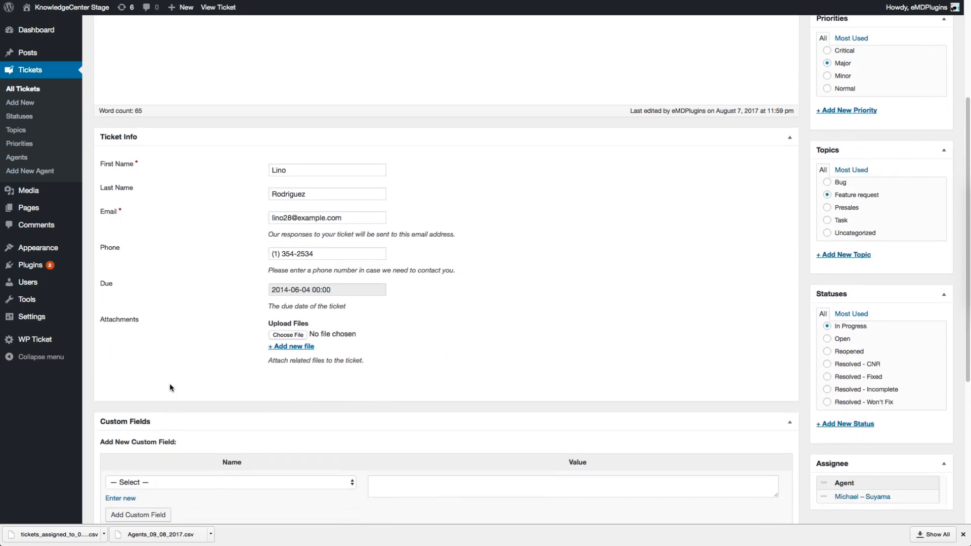
{"action": "scroll", "scroll_direction": "down", "scroll_amount": 3}
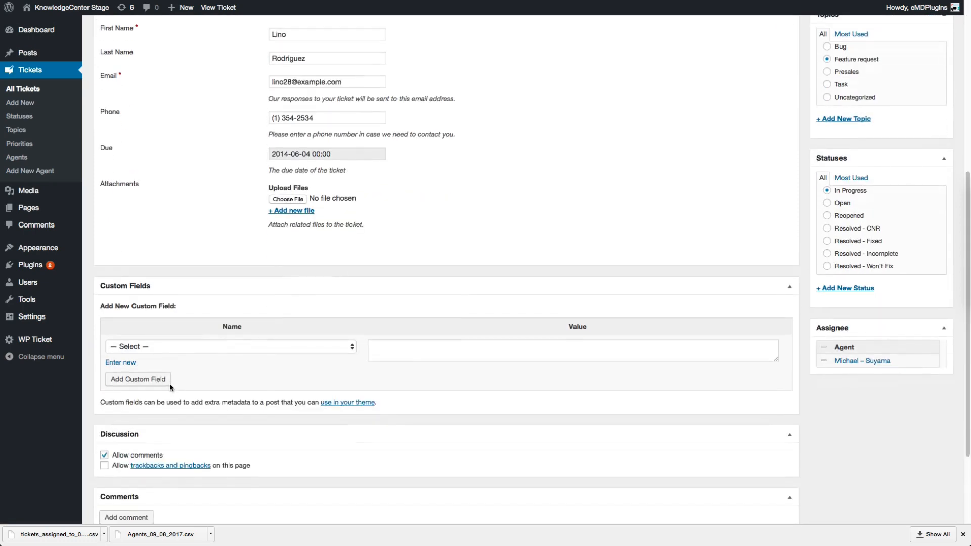
{"action": "scroll", "scroll_direction": "down", "scroll_amount": 3}
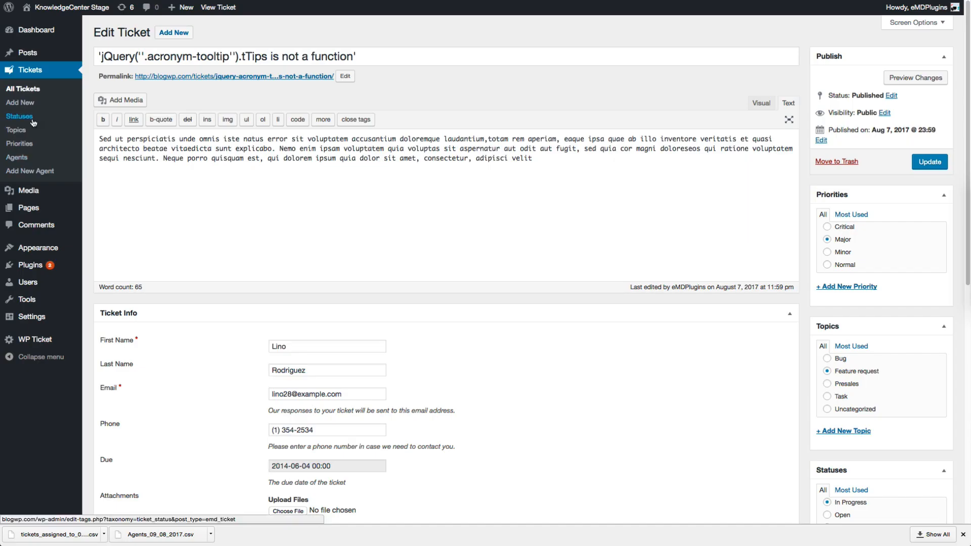
View the ticket Statuses, Topics and Priorities admin lists in turn
{"action": "left_click", "coordinate": [19, 116]}
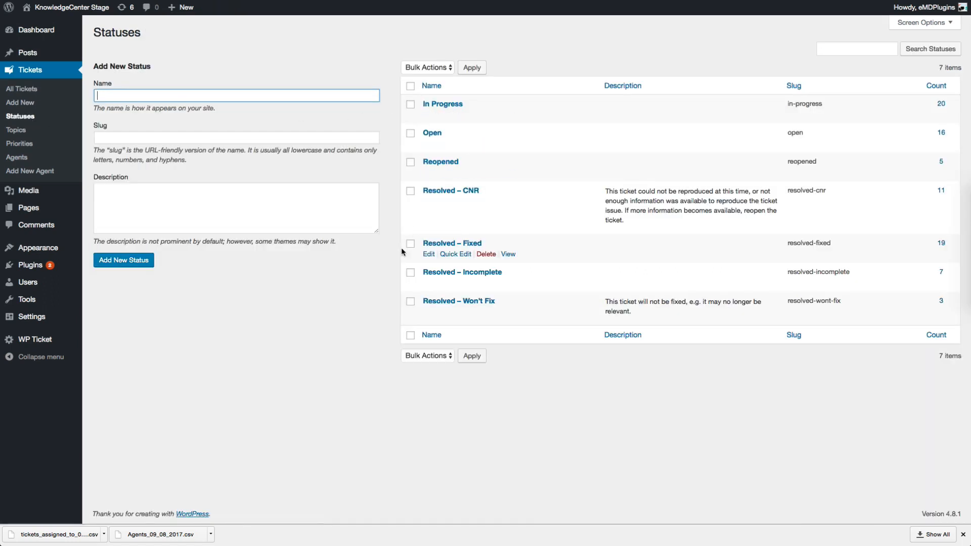
{"action": "left_click", "coordinate": [17, 130]}
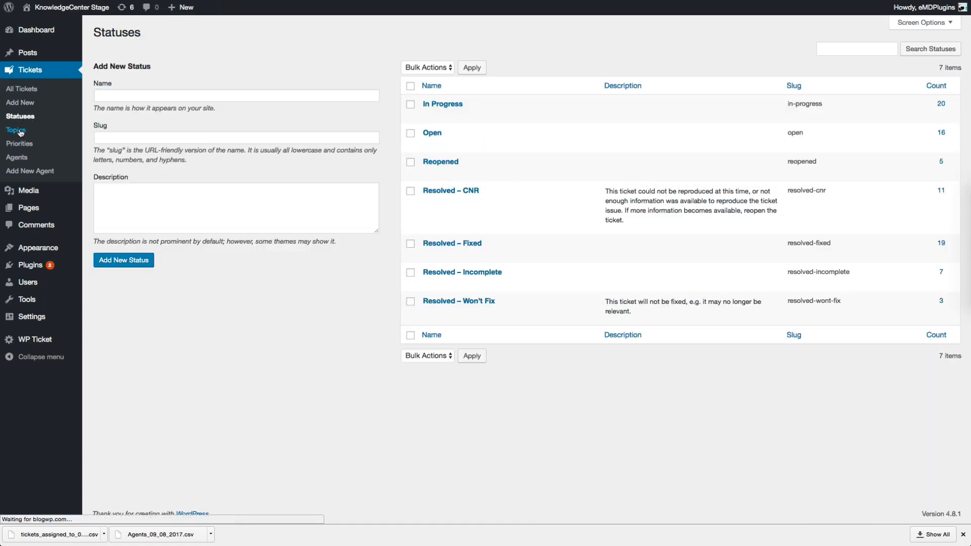
{"action": "left_click", "coordinate": [17, 130]}
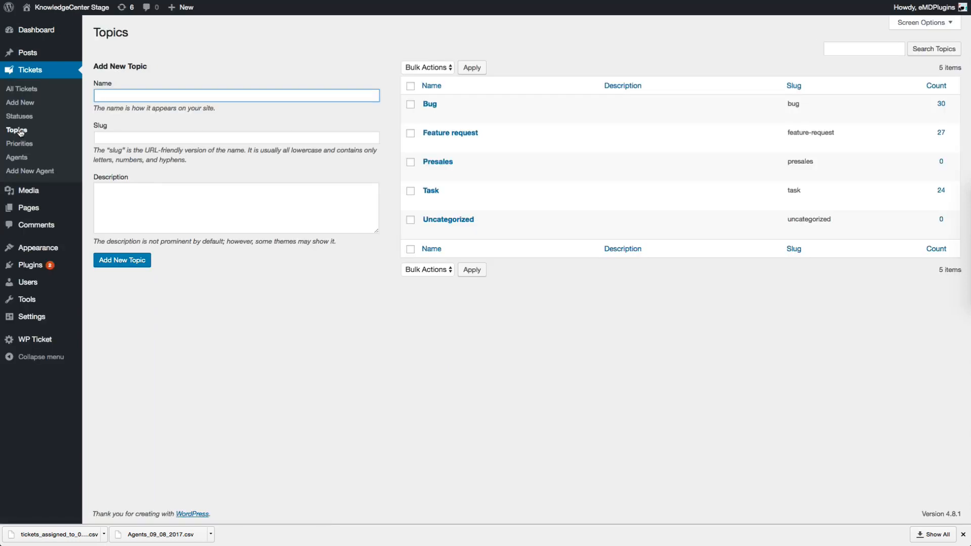
{"action": "mouse_move", "coordinate": [19, 143]}
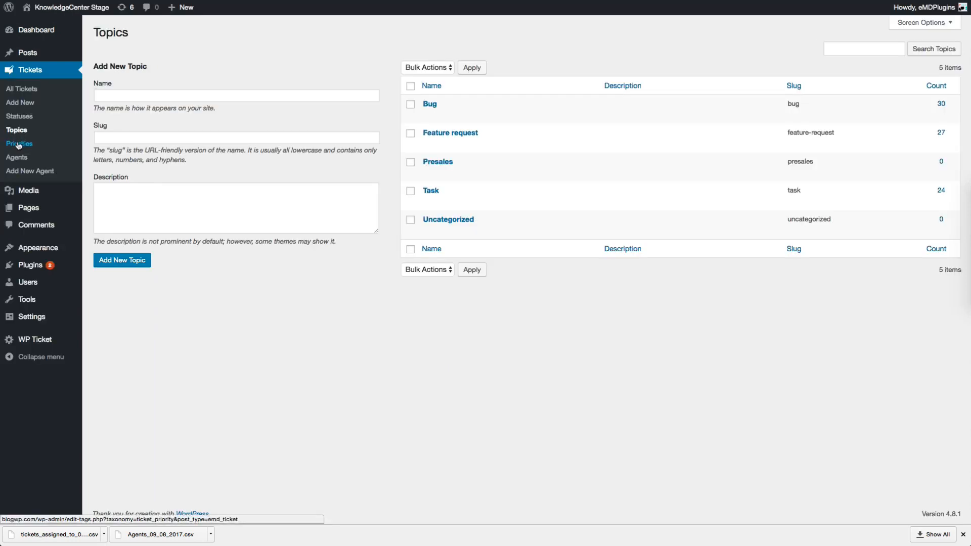
{"action": "left_click", "coordinate": [17, 158]}
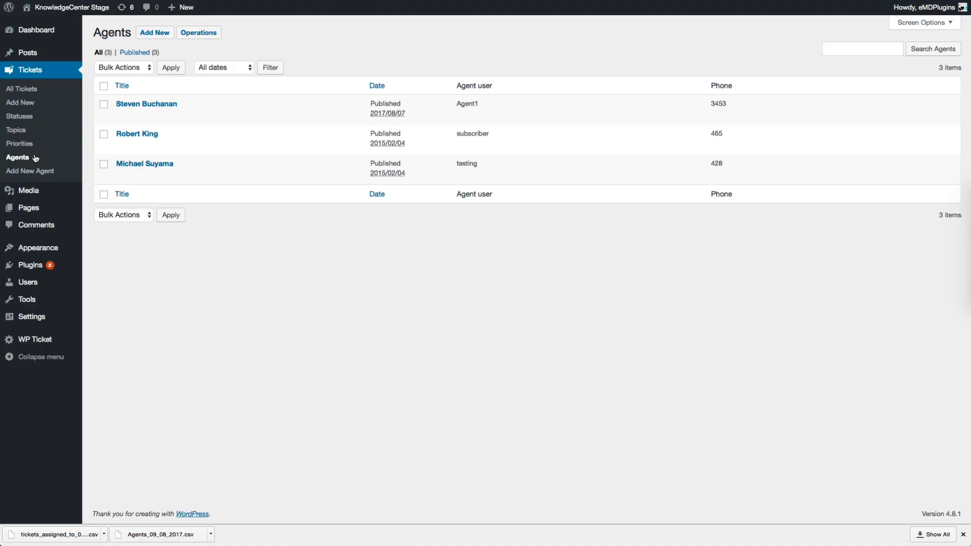
{"action": "mouse_move", "coordinate": [30, 171]}
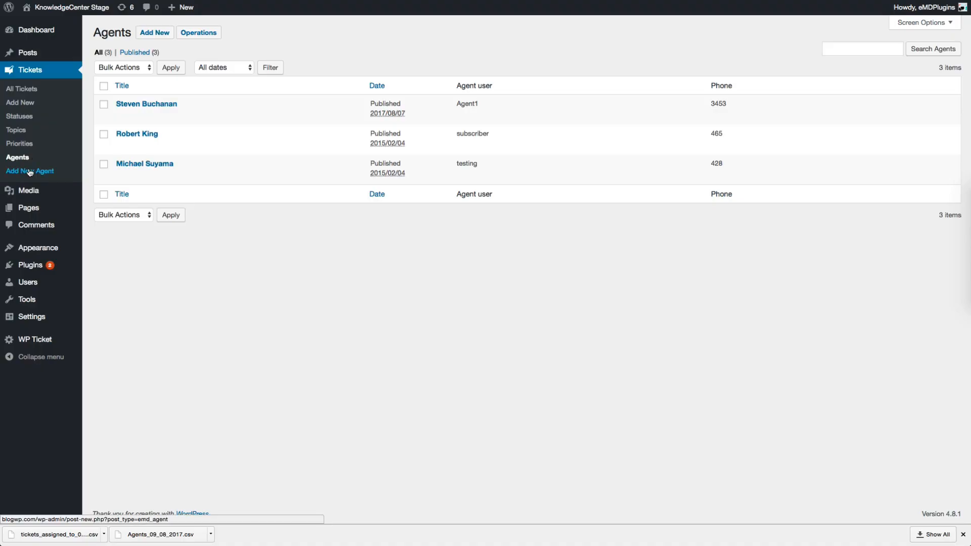
{"action": "left_click", "coordinate": [31, 171]}
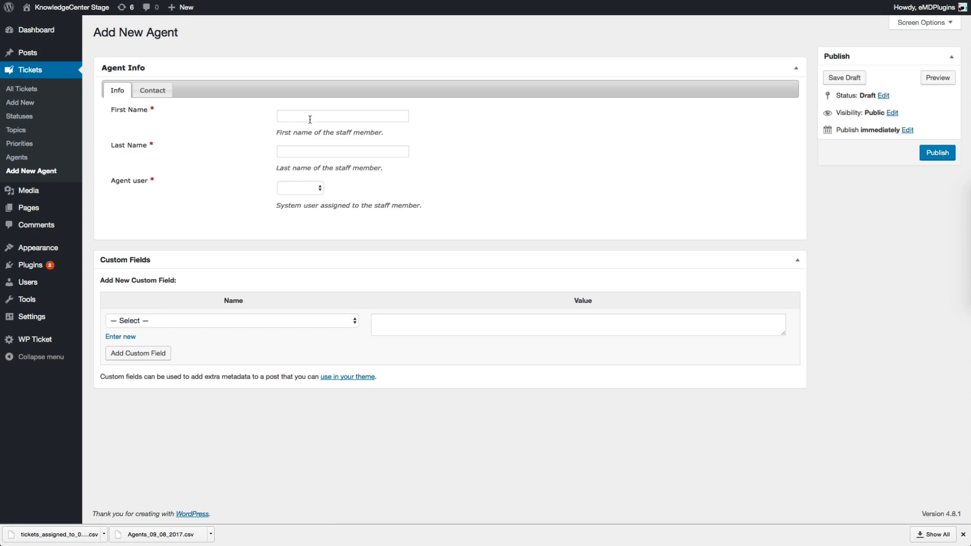
{"action": "mouse_move", "coordinate": [308, 187]}
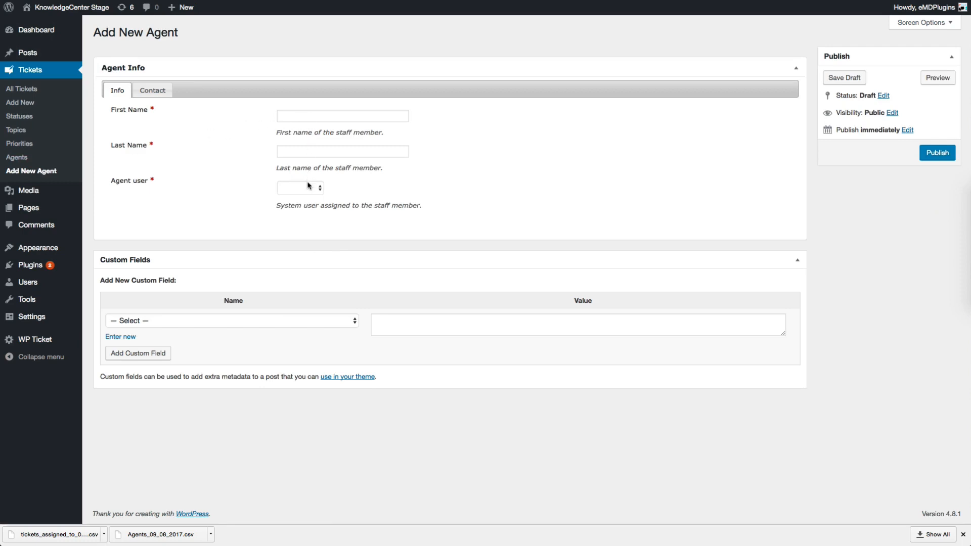
{"action": "left_click", "coordinate": [17, 157]}
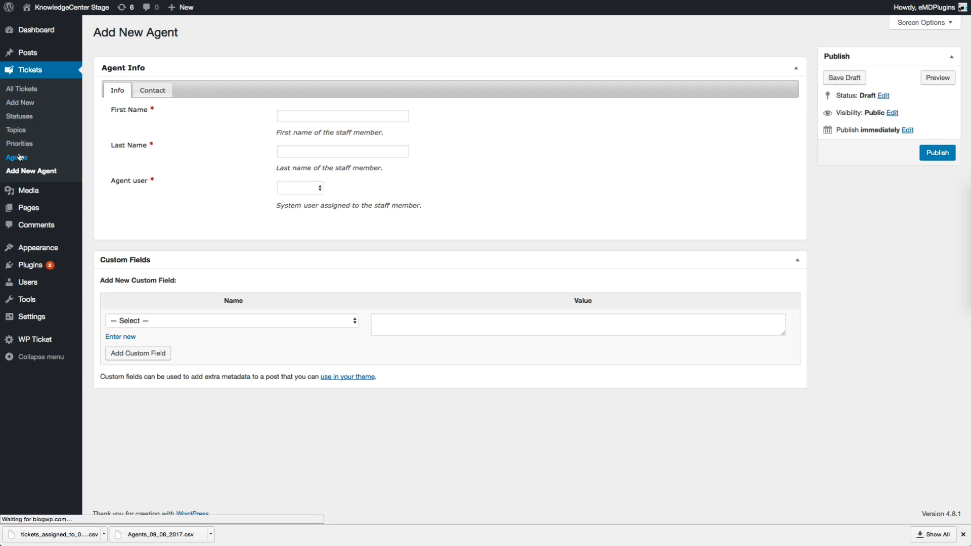
{"action": "left_click", "coordinate": [16, 158]}
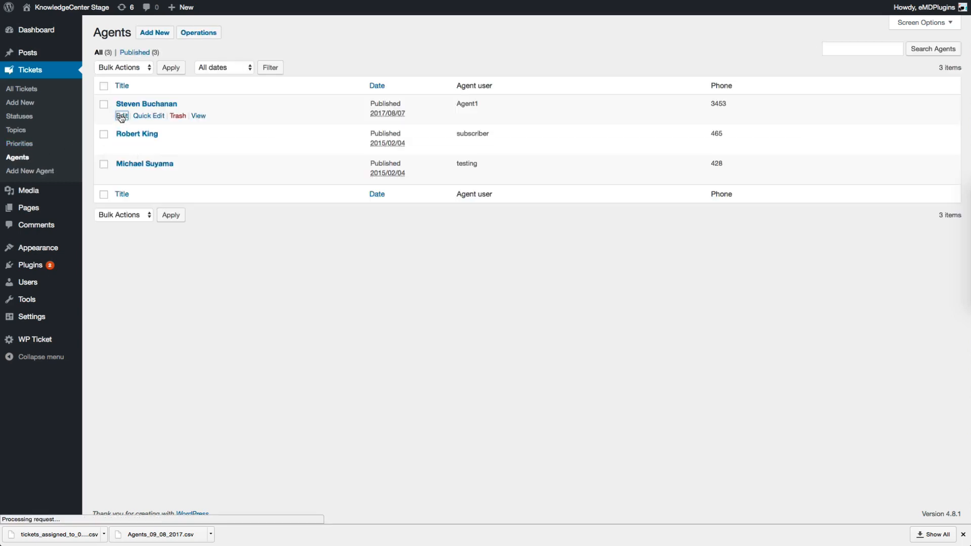
Keep Agent1 as the agent's system user, then view the All Users list
{"action": "left_click", "coordinate": [121, 117]}
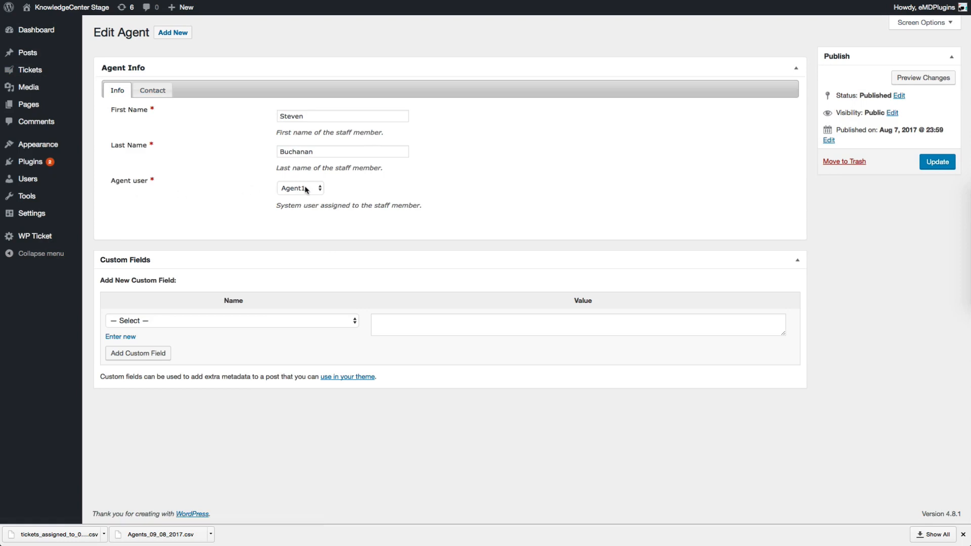
{"action": "left_click", "coordinate": [299, 188]}
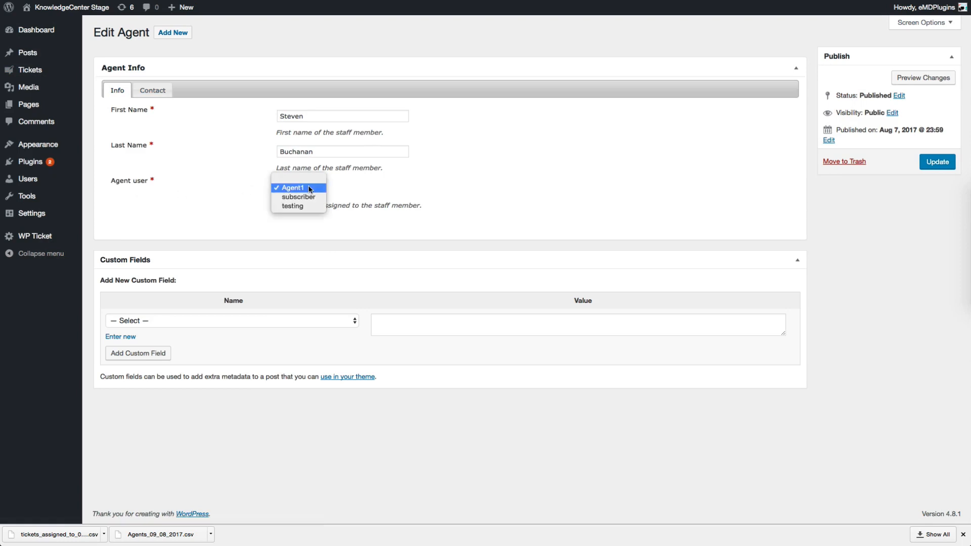
{"action": "left_click", "coordinate": [293, 188]}
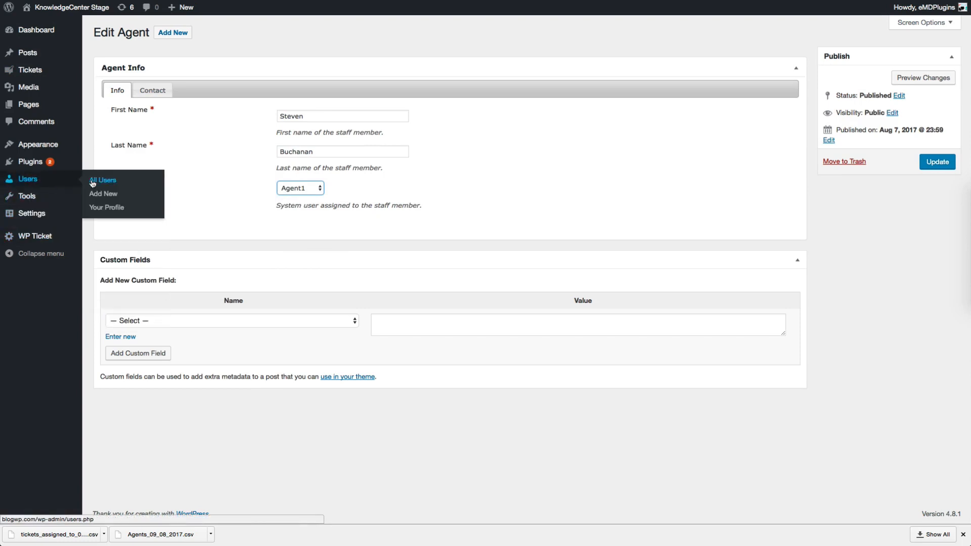
{"action": "left_click", "coordinate": [102, 180]}
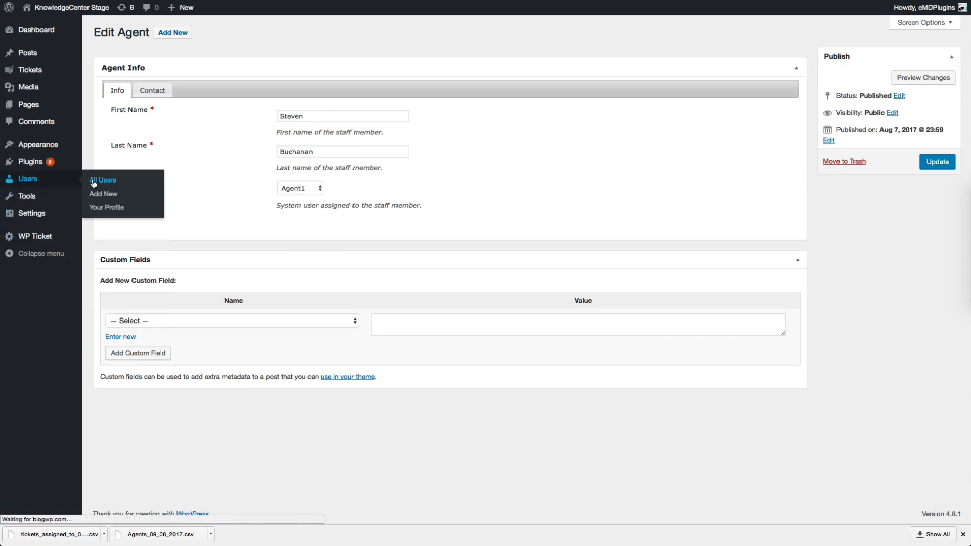
{"action": "left_click", "coordinate": [102, 180]}
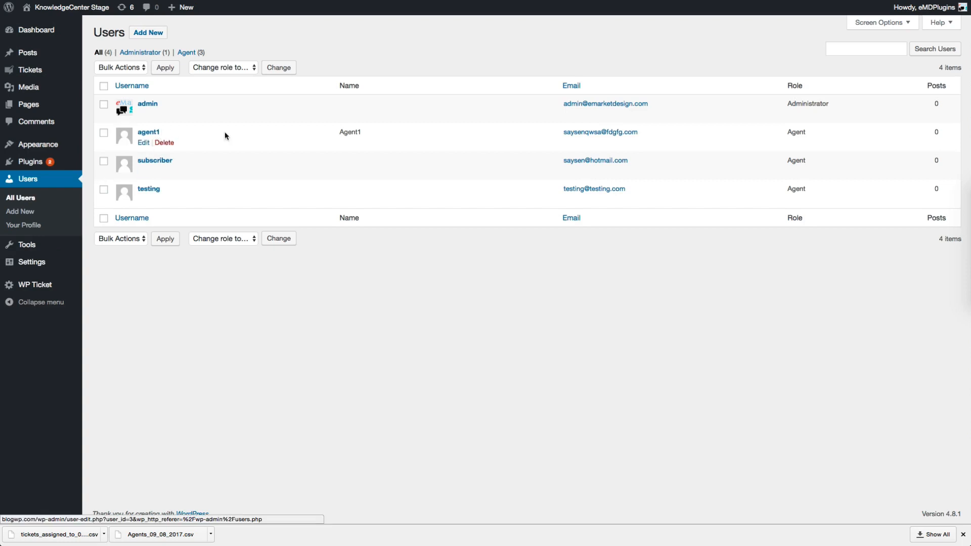
{"action": "mouse_move", "coordinate": [797, 135]}
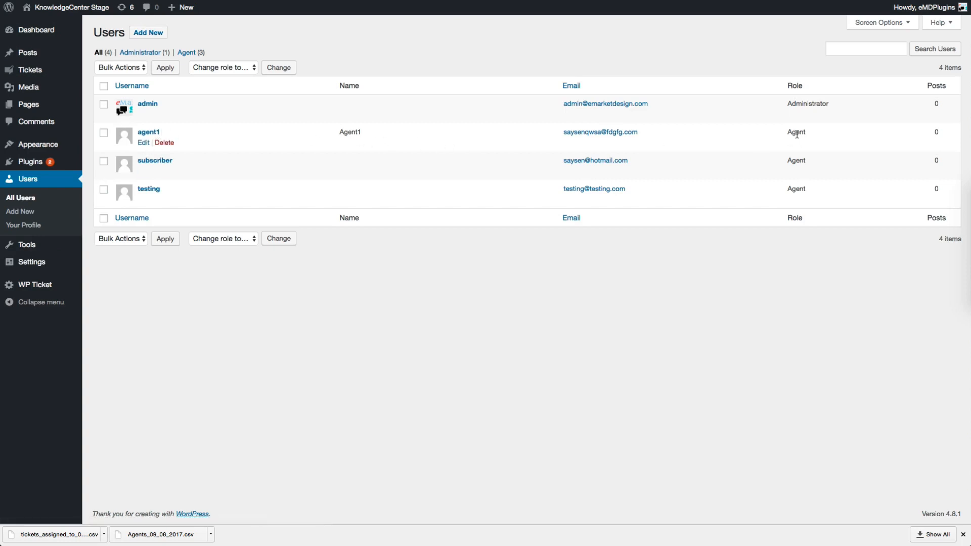
{"action": "mouse_move", "coordinate": [791, 200]}
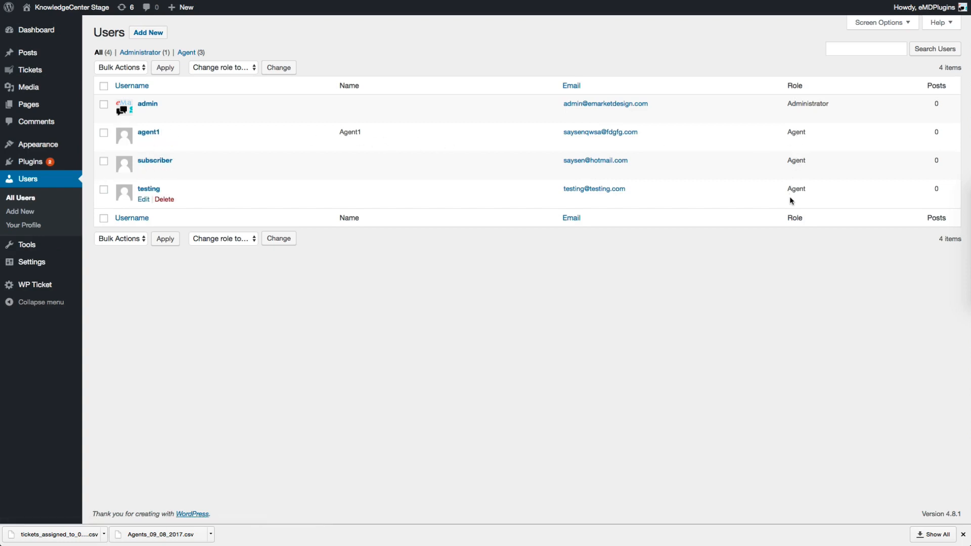
{"action": "right_click", "coordinate": [199, 116]}
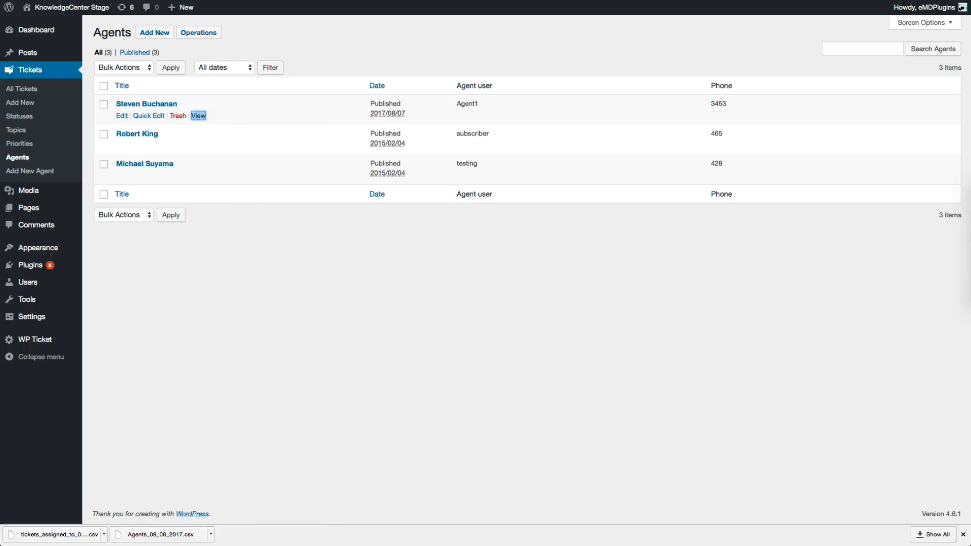
Open Steven Buchanan's front-end agent page and scroll through his assigned tickets
{"action": "left_click", "coordinate": [197, 116]}
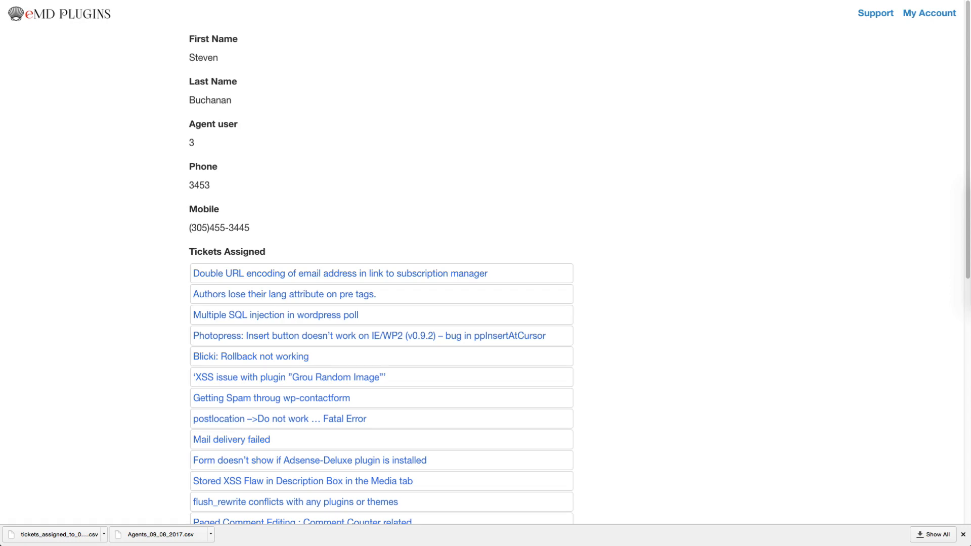
{"action": "scroll", "scroll_direction": "down", "scroll_amount": 3}
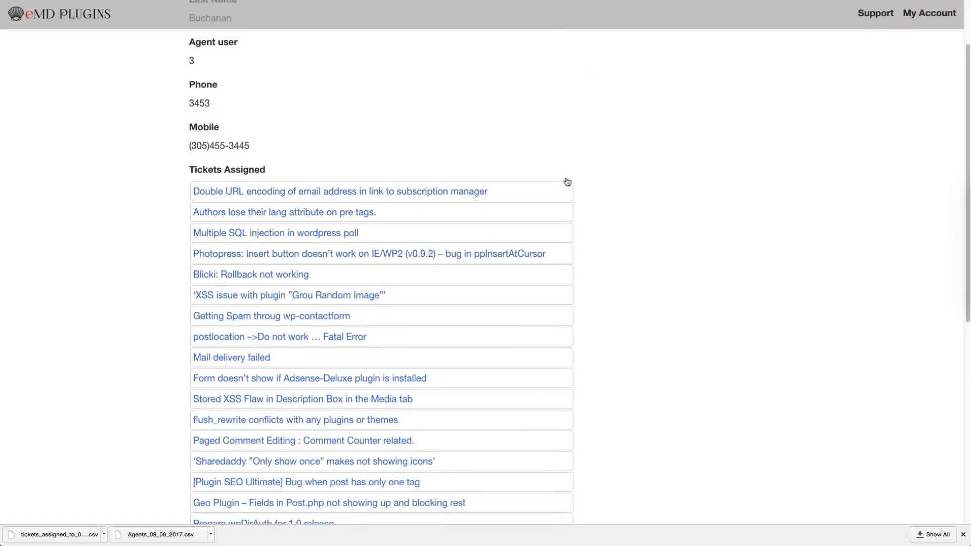
{"action": "scroll", "scroll_direction": "down", "scroll_amount": 3}
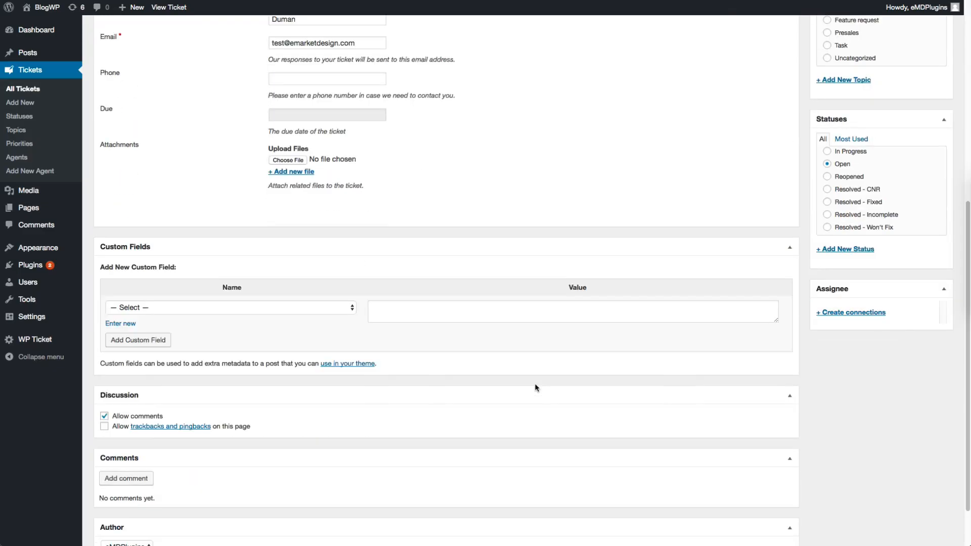
Connect agent Michael Suyama as assignee of the 'this is important' ticket
{"action": "left_click", "coordinate": [850, 254]}
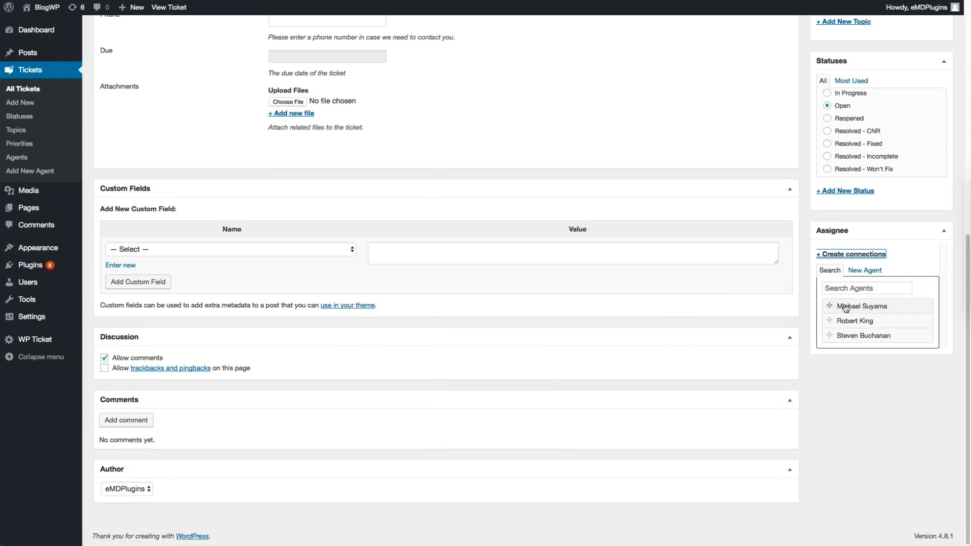
{"action": "left_click", "coordinate": [862, 306]}
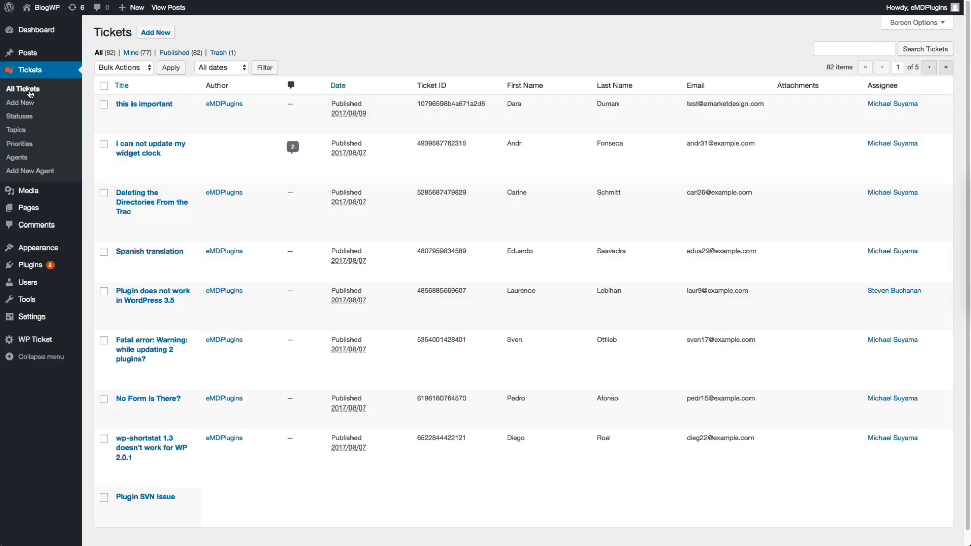
{"action": "mouse_move", "coordinate": [143, 104]}
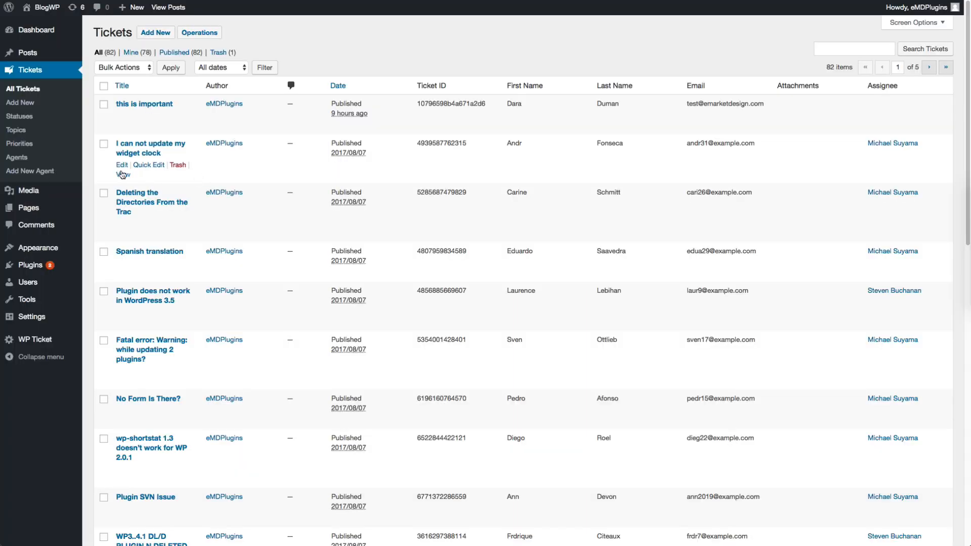
Add the comment 'We will get back to your on this. Thanks.' to the widget clock ticket
{"action": "left_click", "coordinate": [122, 165]}
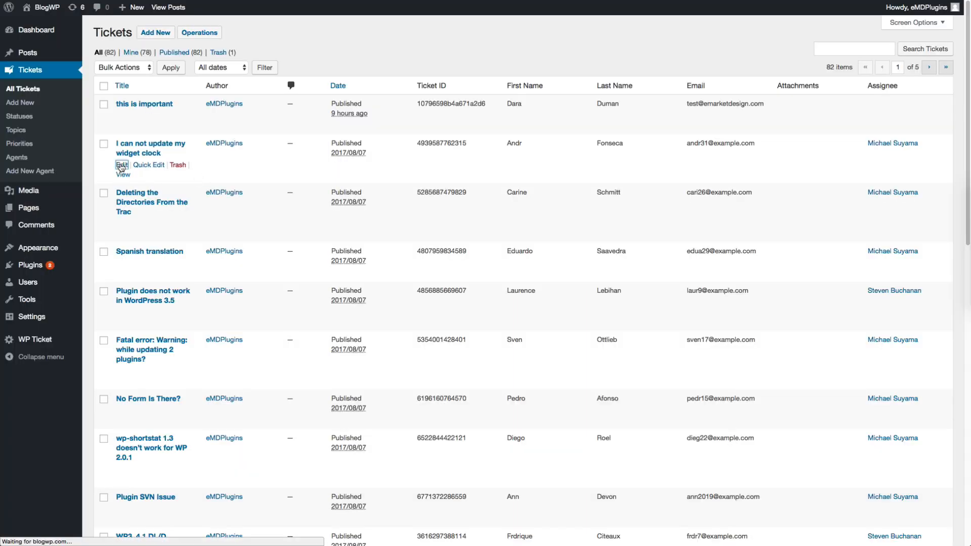
{"action": "left_click", "coordinate": [121, 165]}
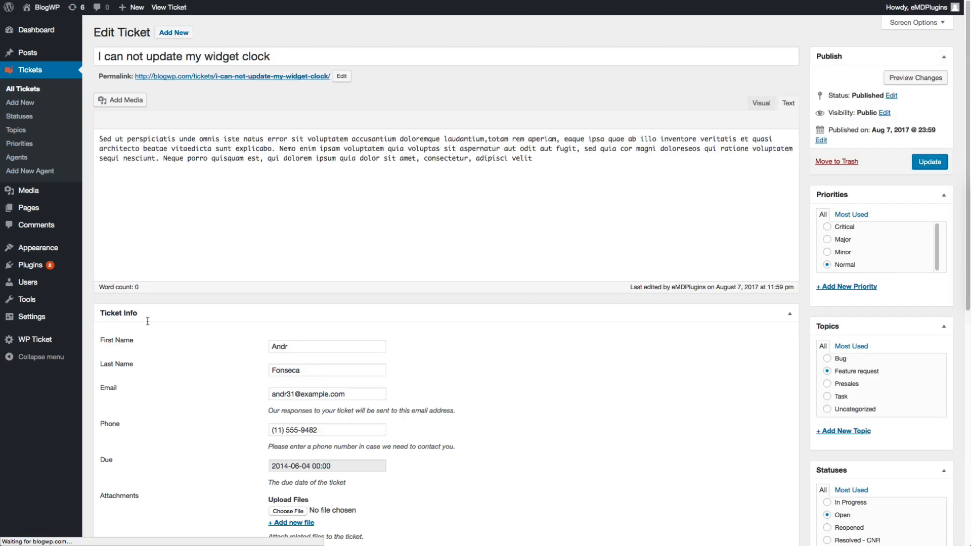
{"action": "scroll", "scroll_direction": "down", "scroll_amount": 3}
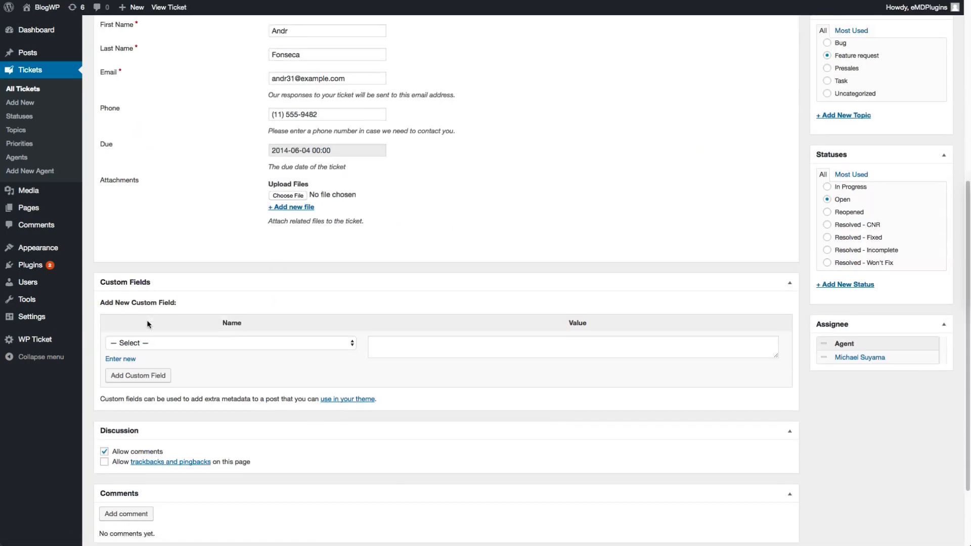
{"action": "scroll", "scroll_direction": "down", "scroll_amount": 3}
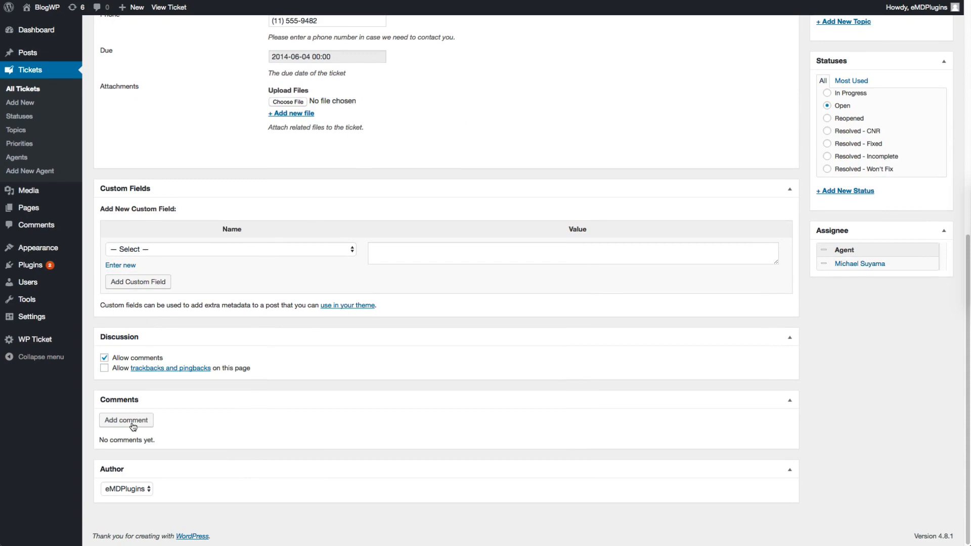
{"action": "left_click", "coordinate": [126, 420]}
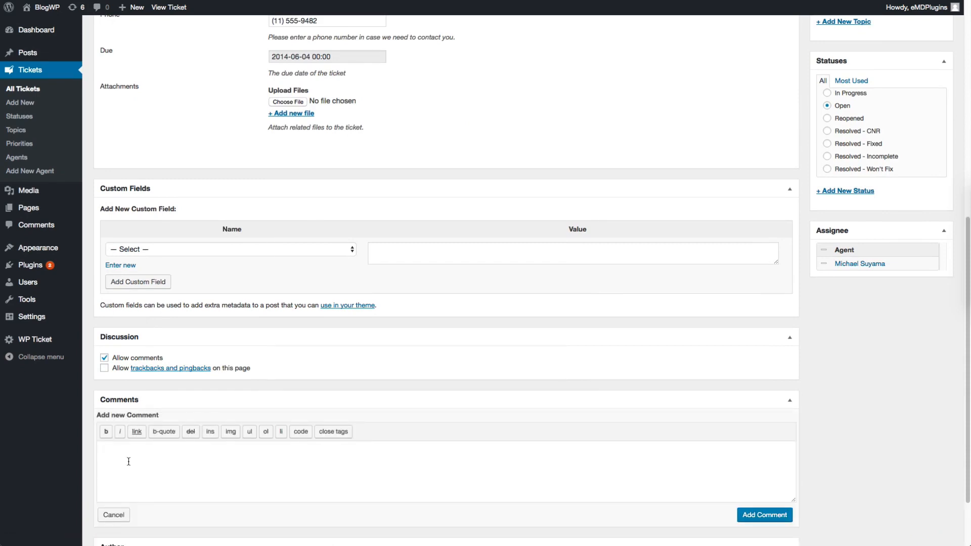
{"action": "type", "text": "WE"}
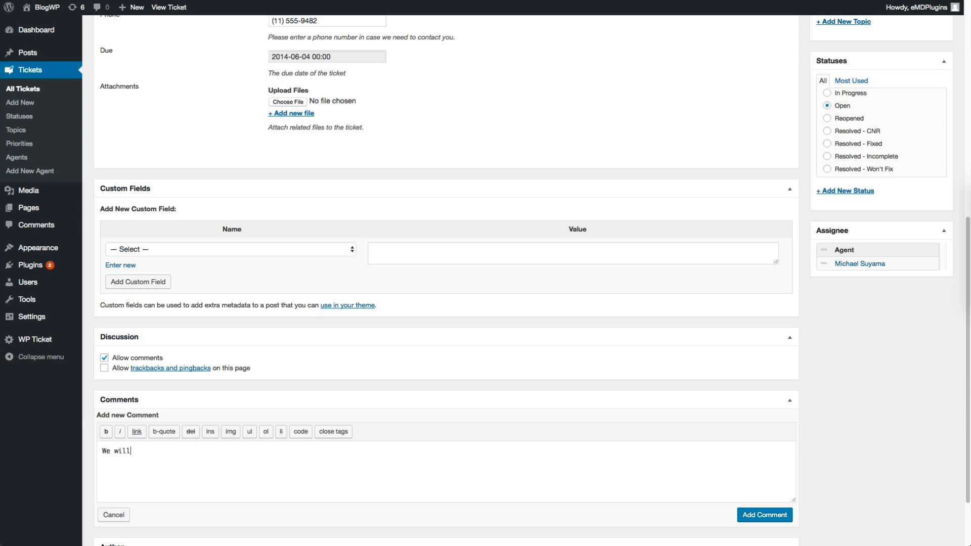
{"action": "type", "text": "get back"}
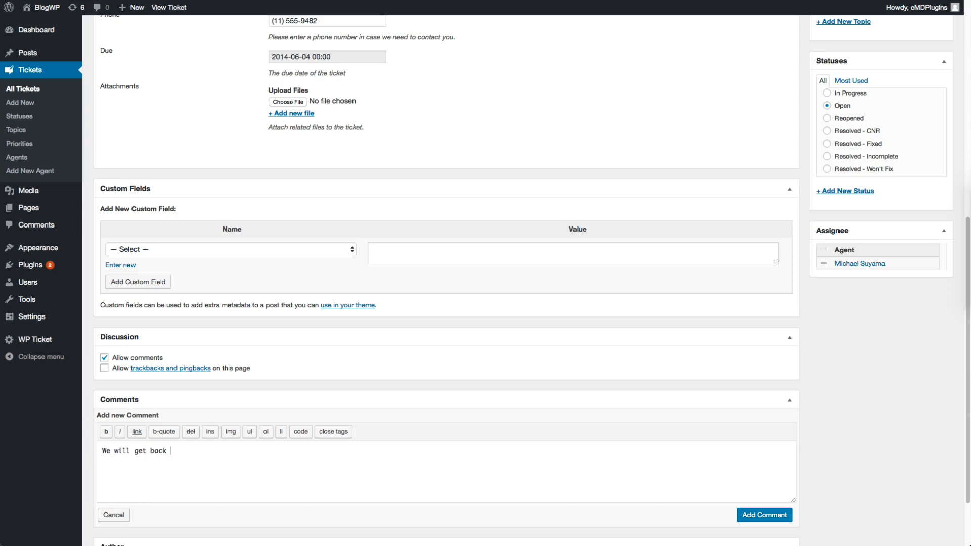
{"action": "type", "text": "to your on th"}
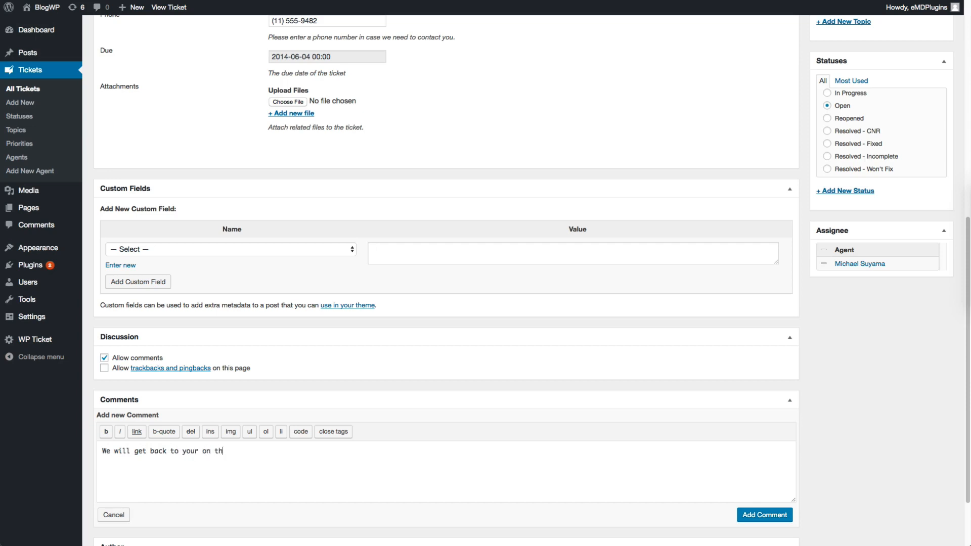
{"action": "type", "text": "is"}
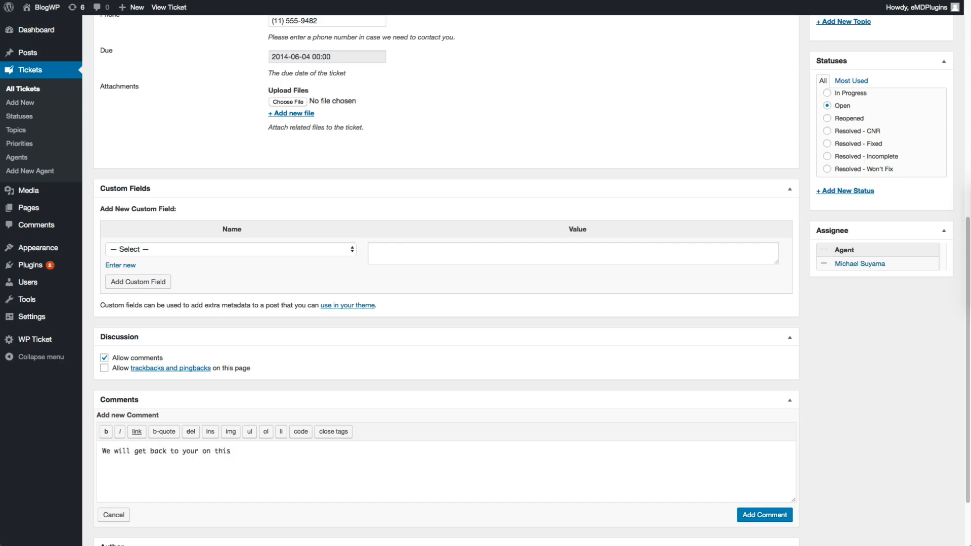
{"action": "type", "text": ". Thanks."}
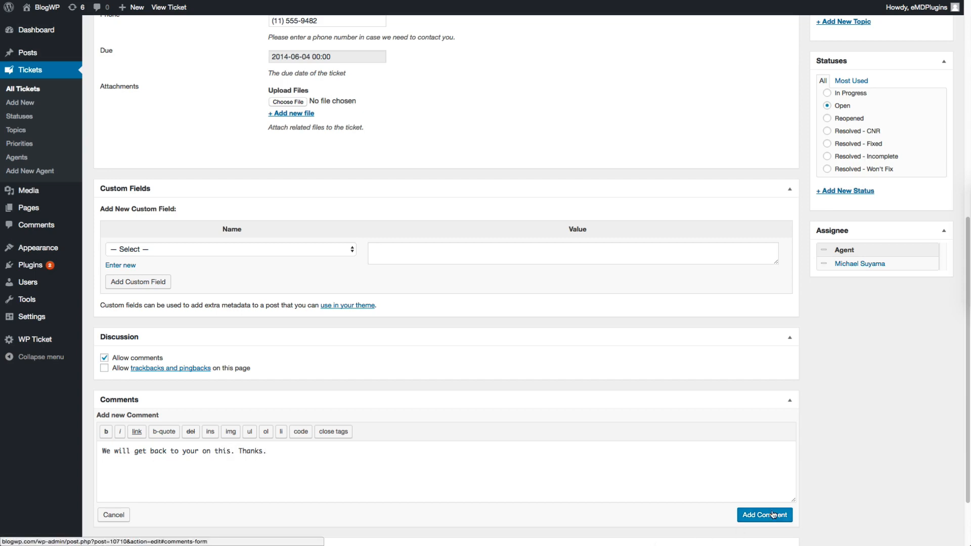
{"action": "left_click", "coordinate": [764, 515]}
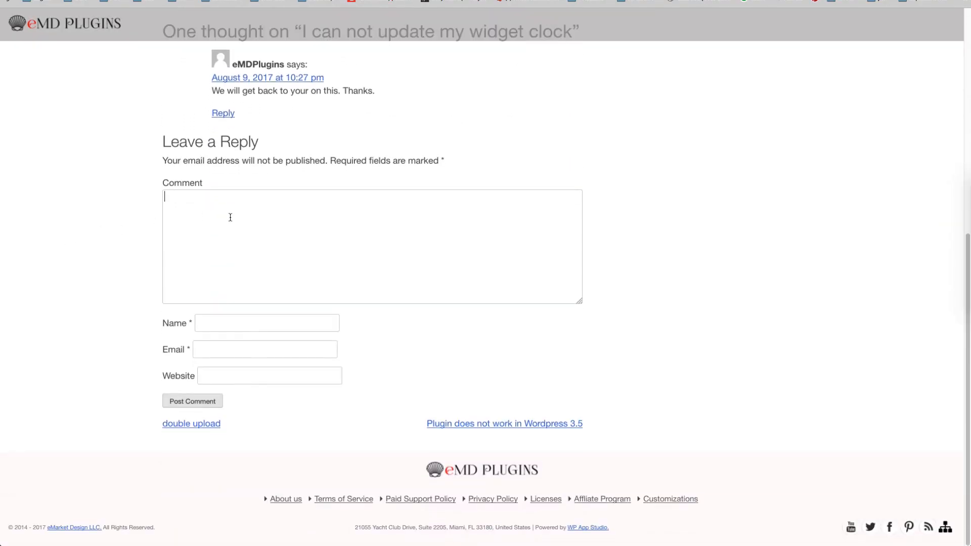
{"action": "type", "text": "Thanks. I will be waiting for your response."}
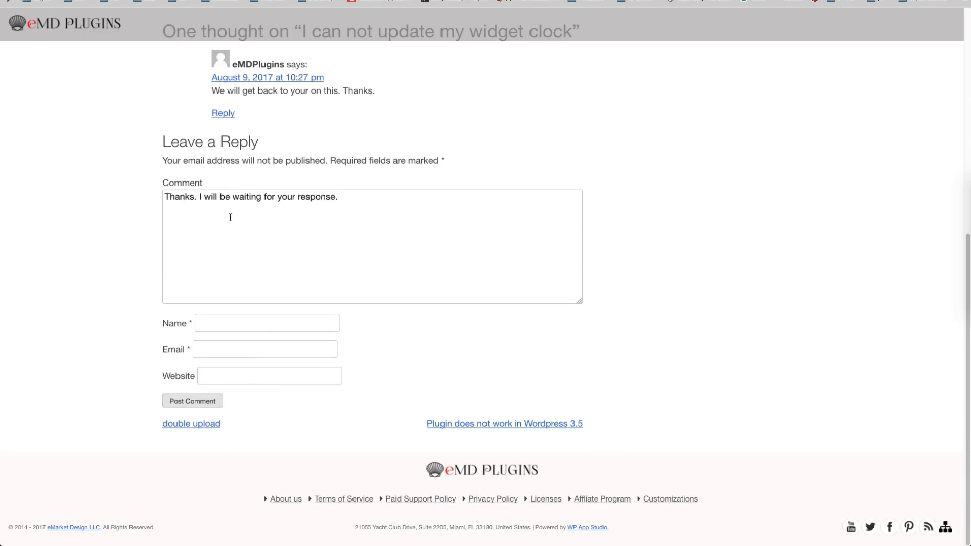
{"action": "mouse_move", "coordinate": [218, 329]}
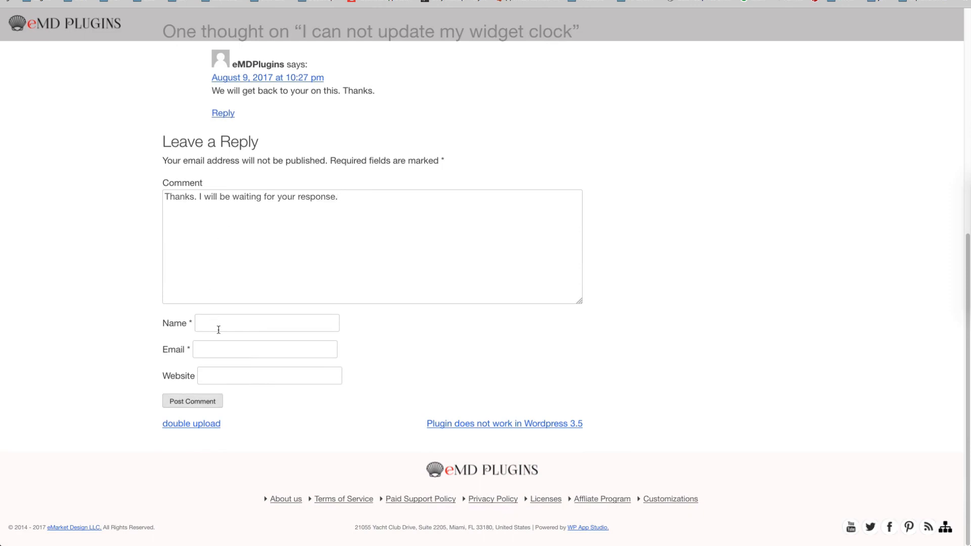
{"action": "type", "text": "test"}
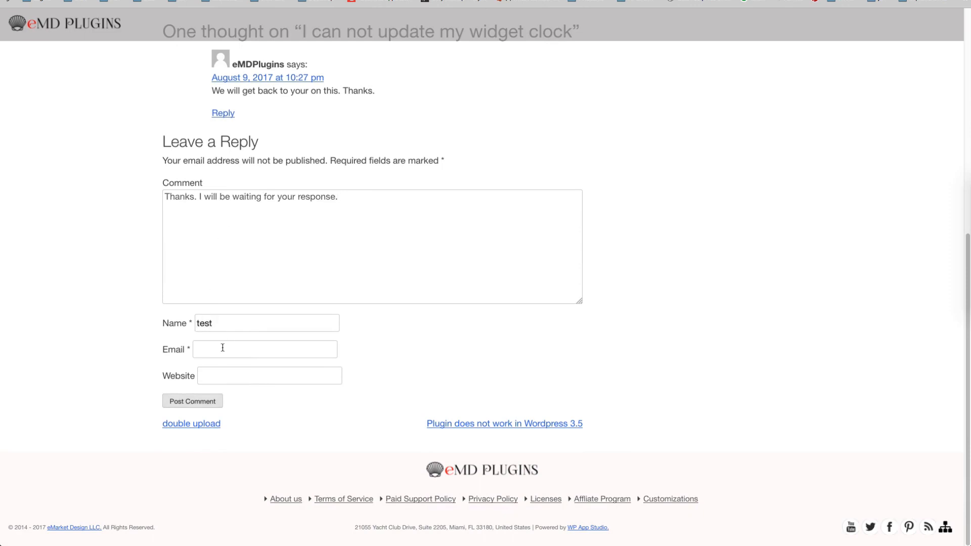
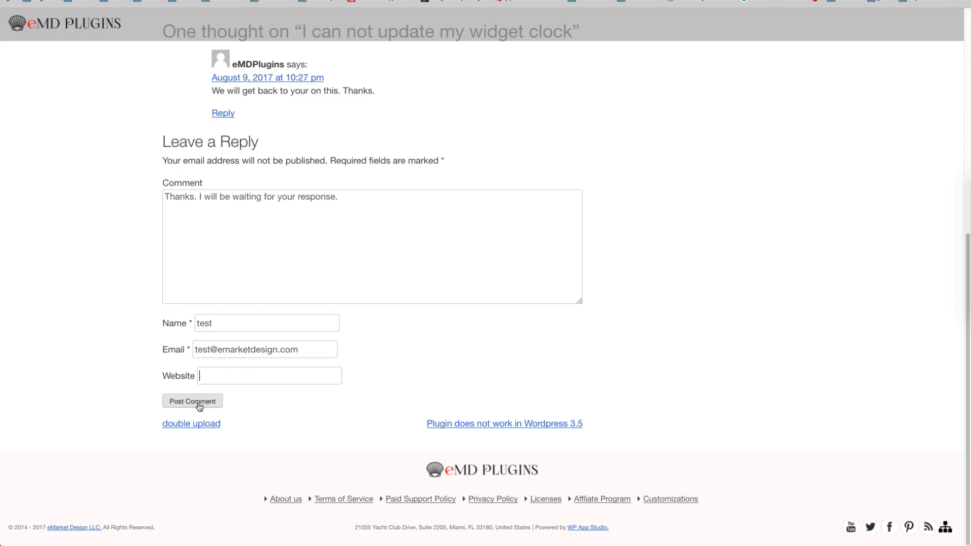
{"action": "left_click", "coordinate": [192, 401]}
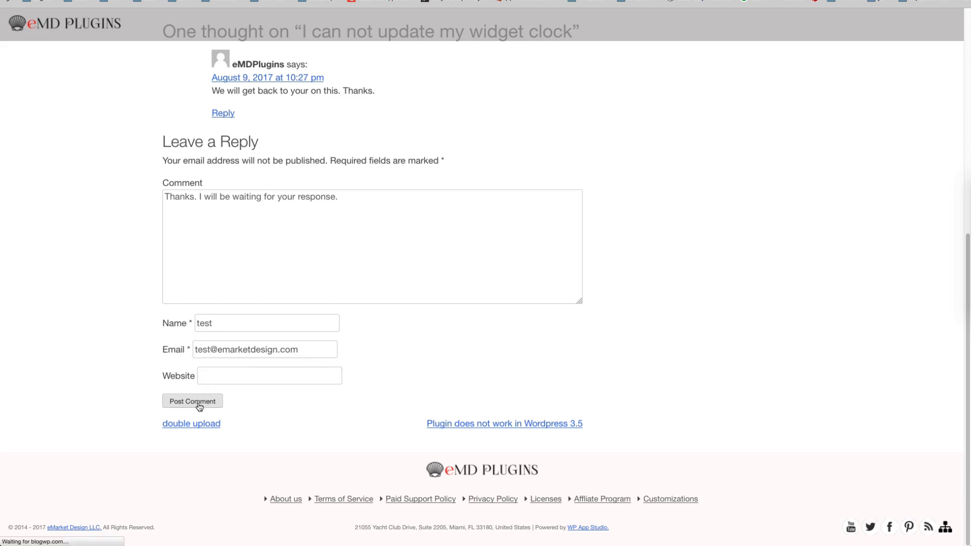
{"action": "left_click", "coordinate": [192, 401]}
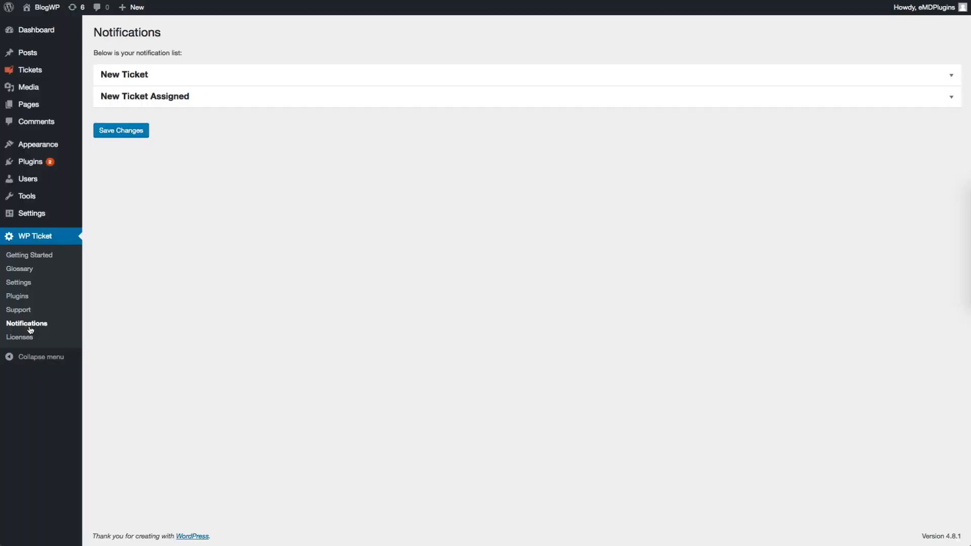
Expand the New Ticket notification and scroll through its submitter and administrator email templates
{"action": "left_click", "coordinate": [124, 74]}
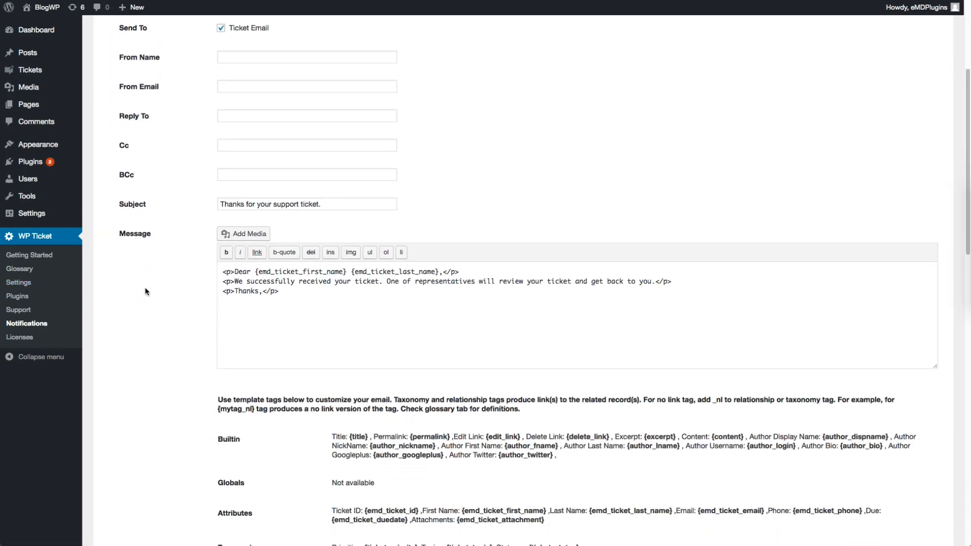
{"action": "scroll", "scroll_direction": "down", "scroll_amount": 3}
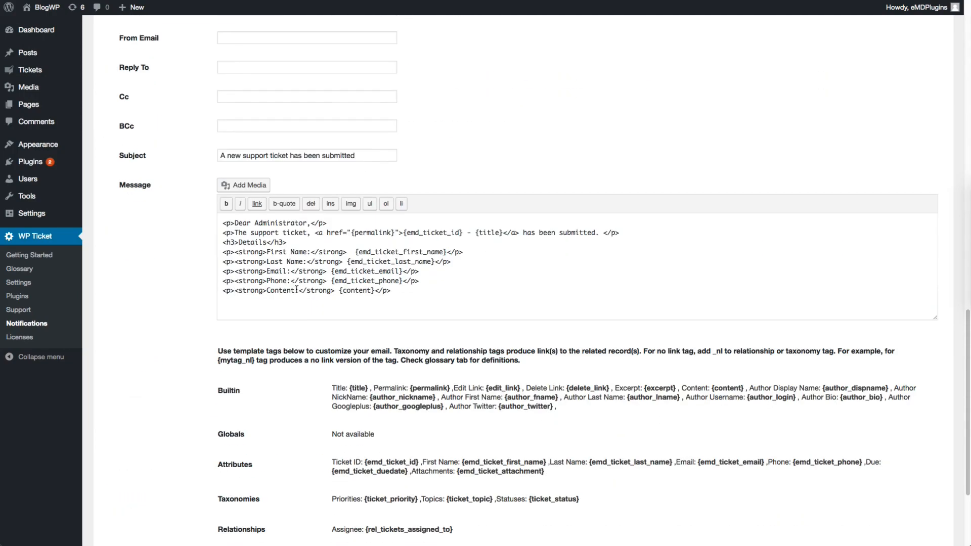
{"action": "scroll", "scroll_direction": "down", "scroll_amount": 3}
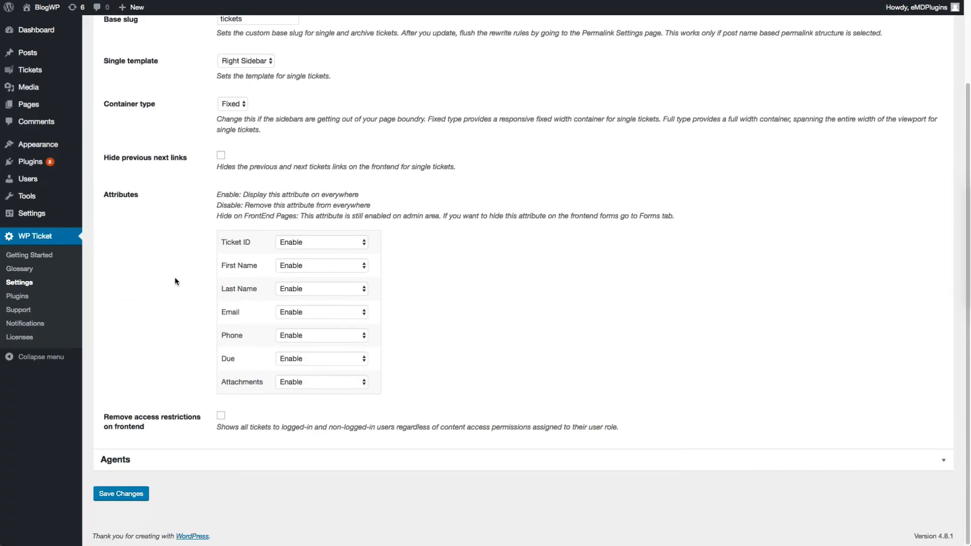
Set the Due ticket attribute to 'Hide on FrontEnd Pages' and save changes
{"action": "left_click", "coordinate": [320, 358]}
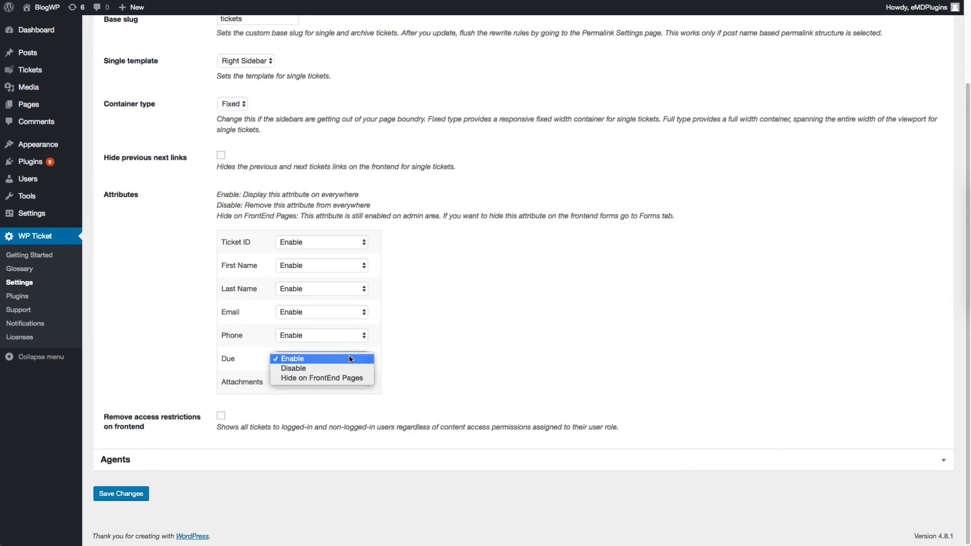
{"action": "mouse_move", "coordinate": [322, 378]}
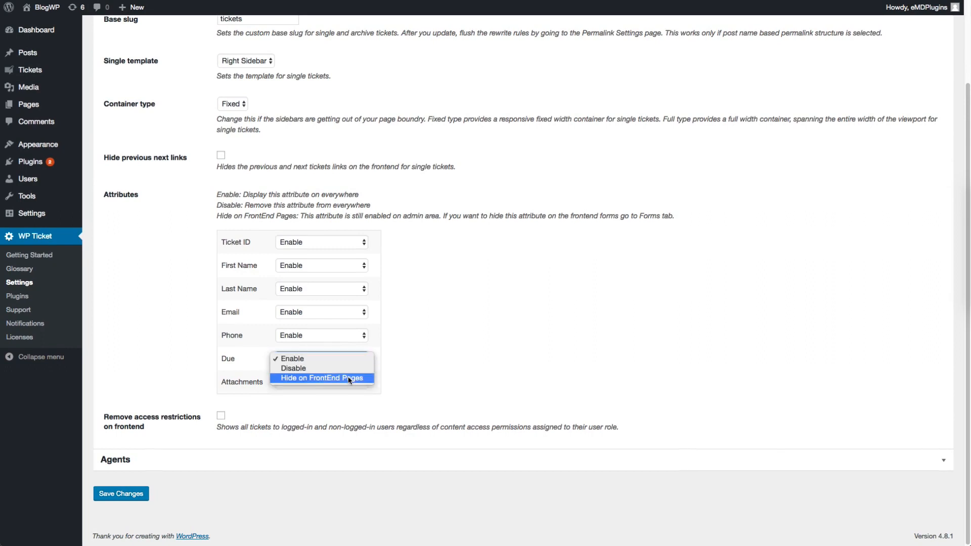
{"action": "left_click", "coordinate": [320, 378]}
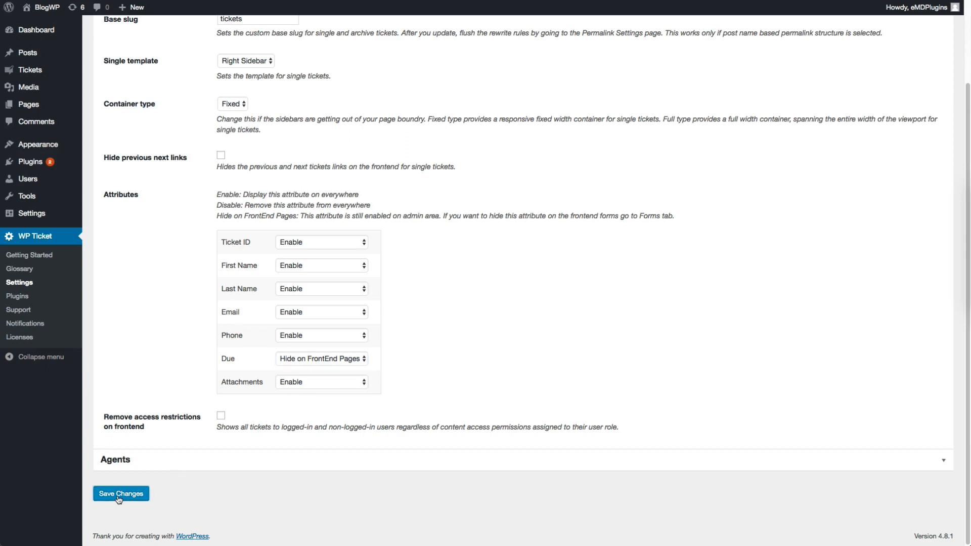
{"action": "left_click", "coordinate": [120, 494]}
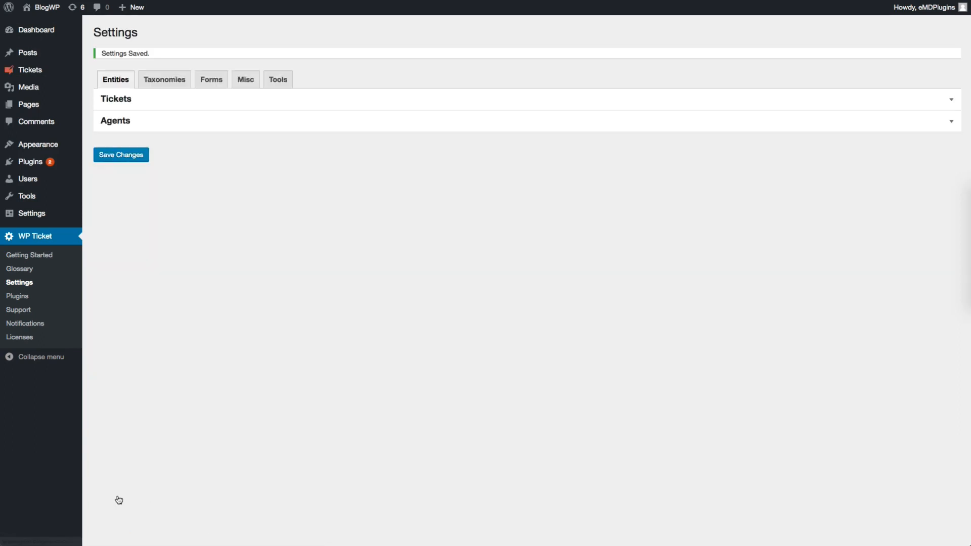
{"action": "scroll", "scroll_direction": "down", "scroll_amount": 3}
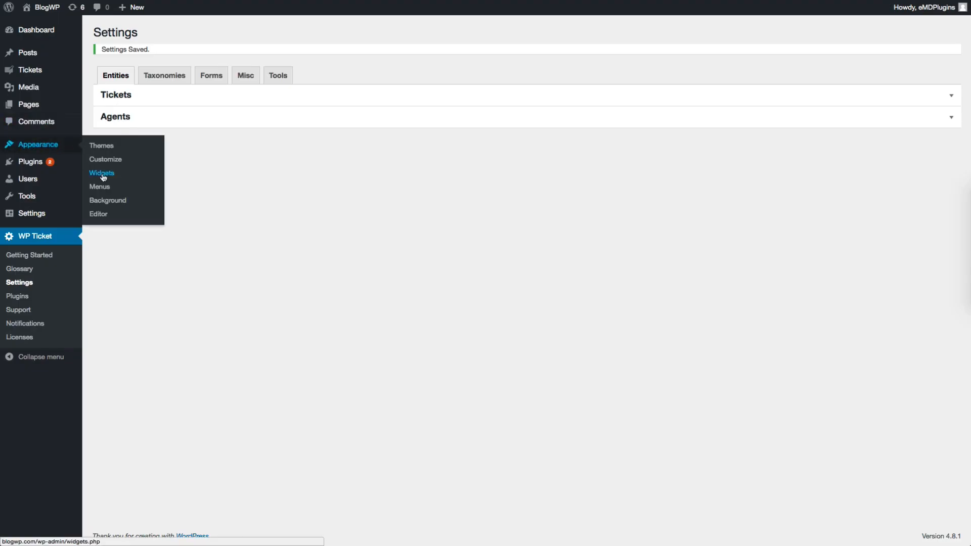
In Widgets, title the EMD Widget Area's Recent Comments widget 'Recent Replies' and save
{"action": "left_click", "coordinate": [102, 173]}
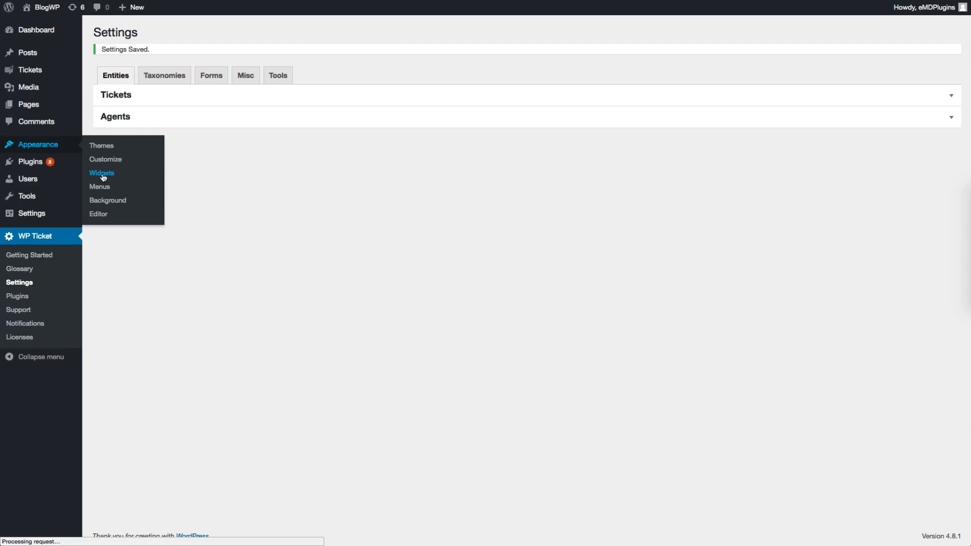
{"action": "left_click", "coordinate": [101, 173]}
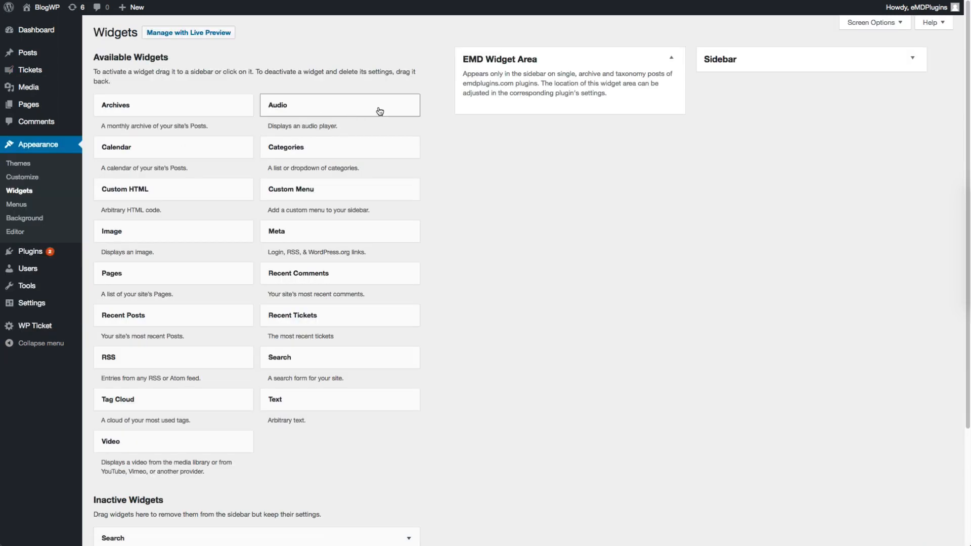
{"action": "mouse_move", "coordinate": [292, 317]}
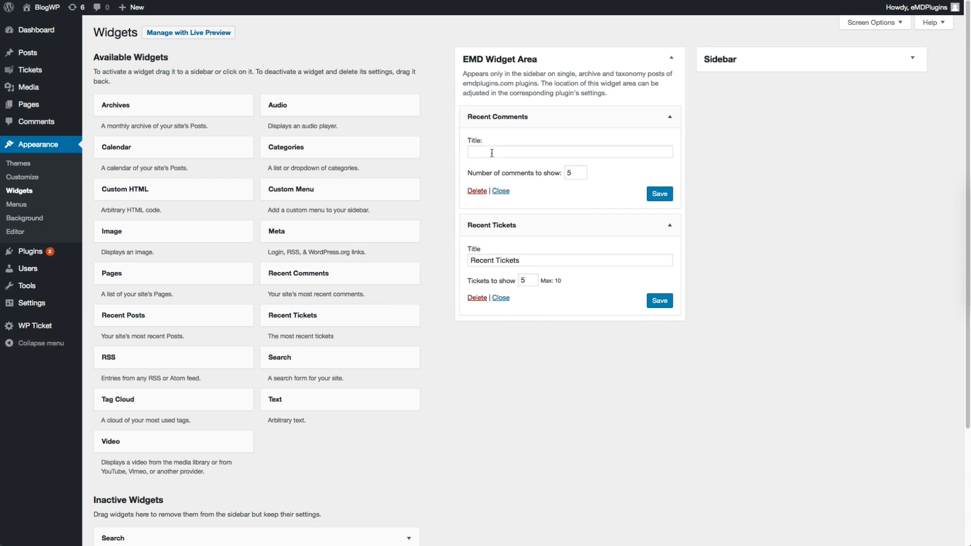
{"action": "left_click", "coordinate": [568, 153]}
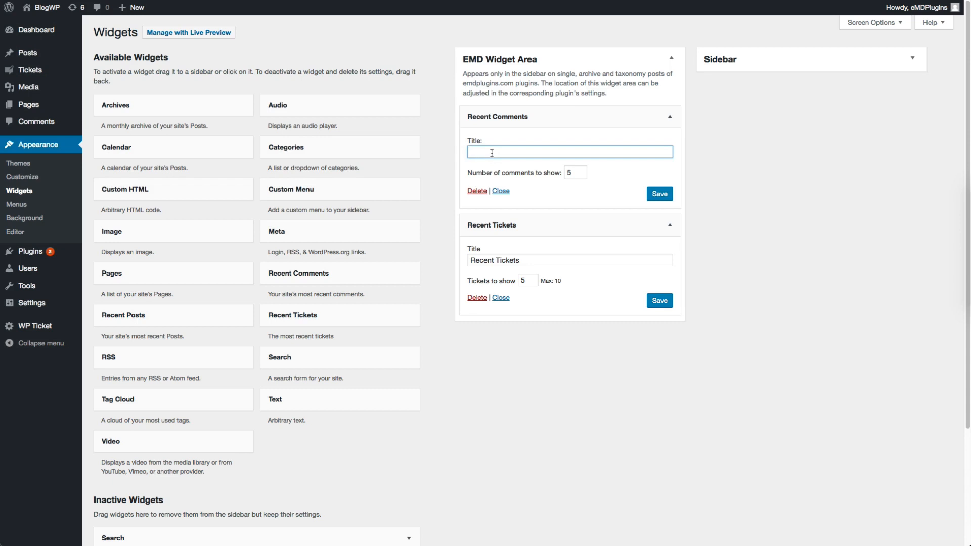
{"action": "type", "text": "Recent Replies"}
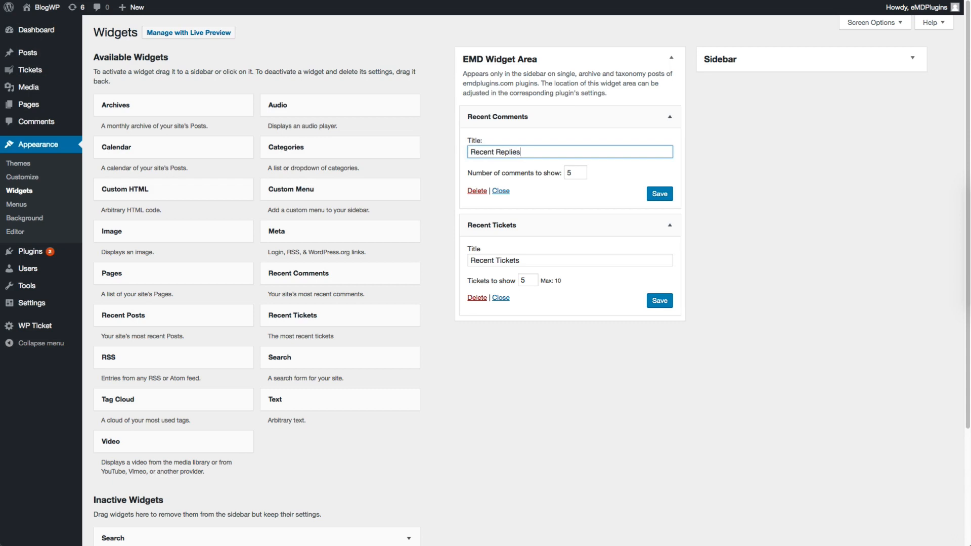
{"action": "left_click", "coordinate": [659, 194]}
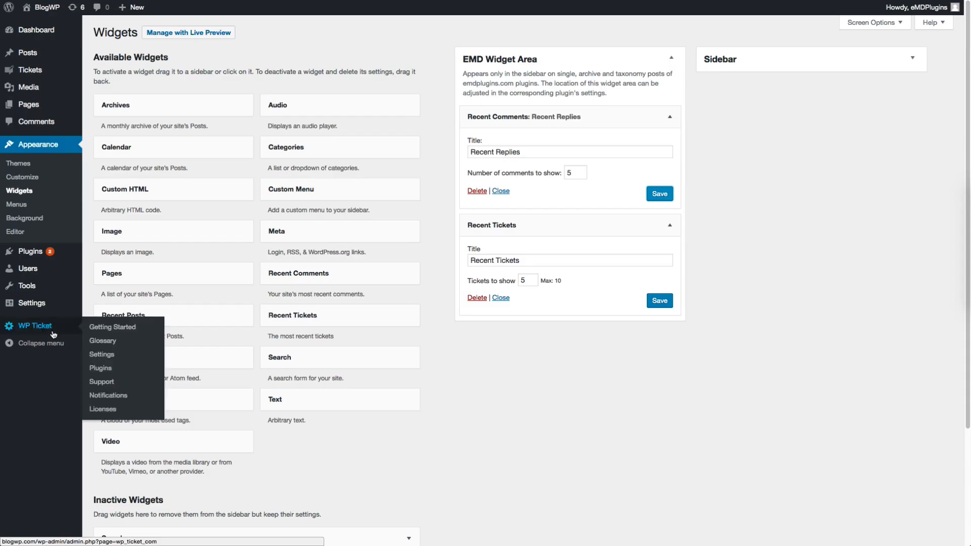
Choose Full Width as the Tickets single template in WP Ticket Settings and save
{"action": "left_click", "coordinate": [102, 354]}
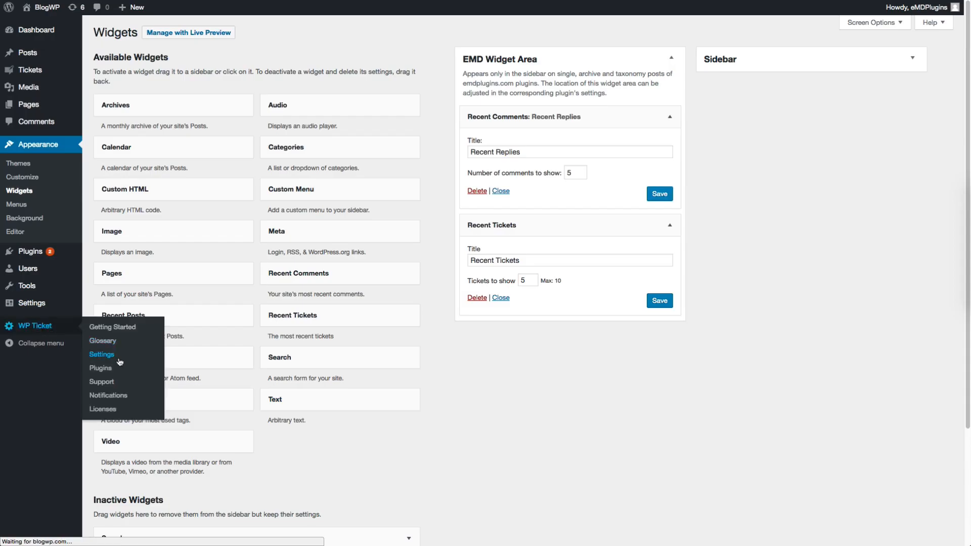
{"action": "left_click", "coordinate": [101, 354]}
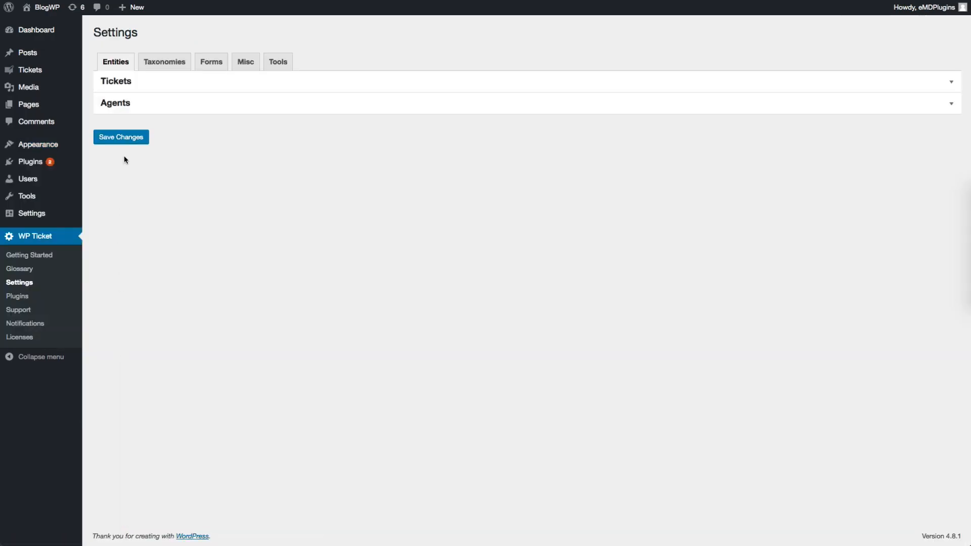
{"action": "left_click", "coordinate": [115, 80]}
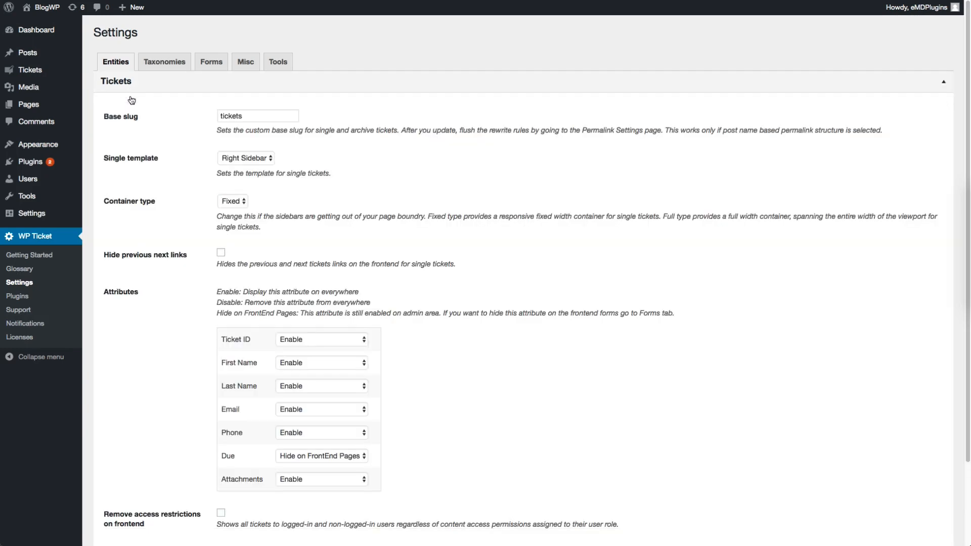
{"action": "left_click", "coordinate": [245, 158]}
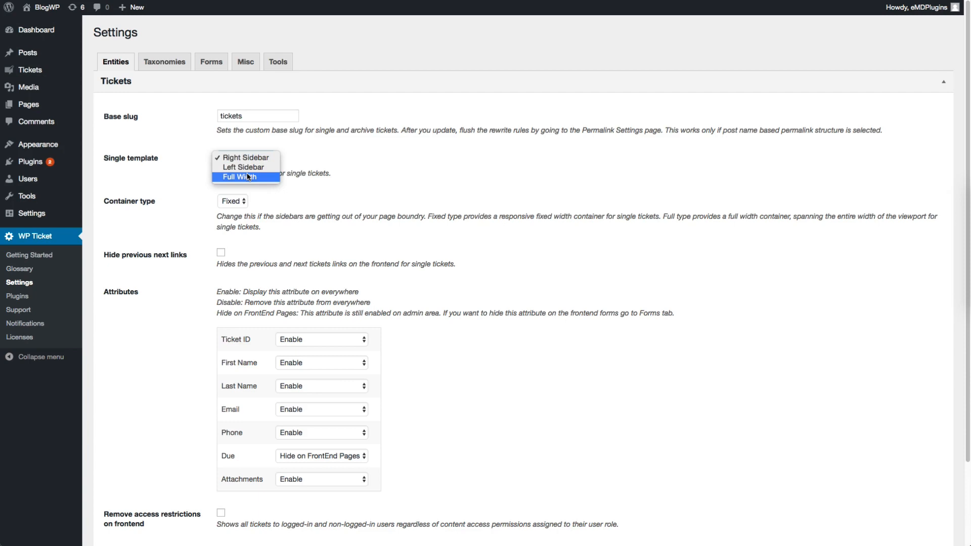
{"action": "left_click", "coordinate": [246, 177]}
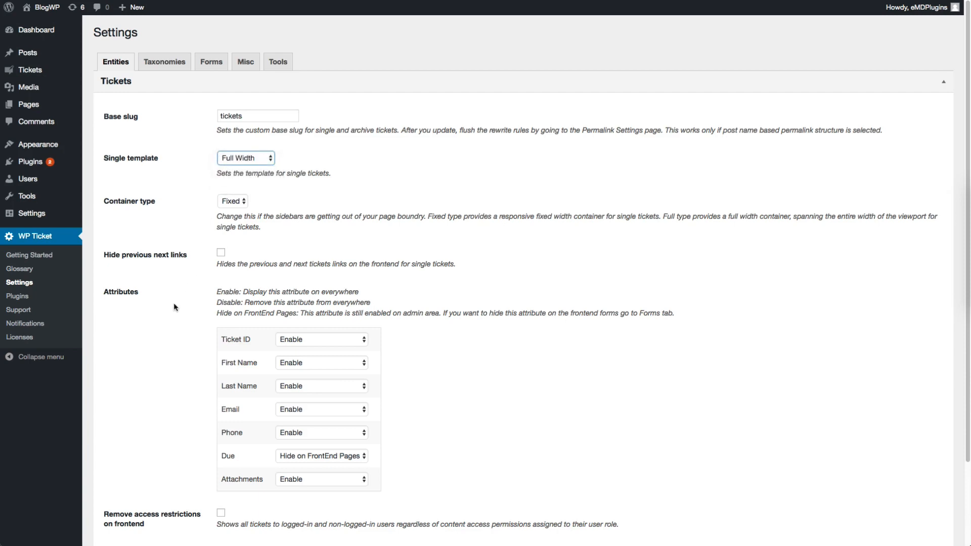
{"action": "scroll", "scroll_direction": "down", "scroll_amount": 3}
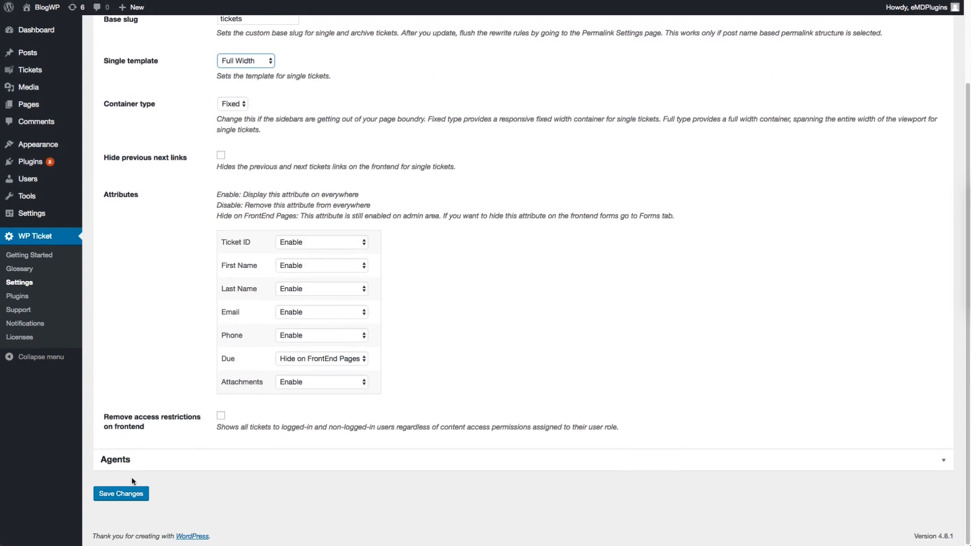
{"action": "left_click", "coordinate": [121, 494]}
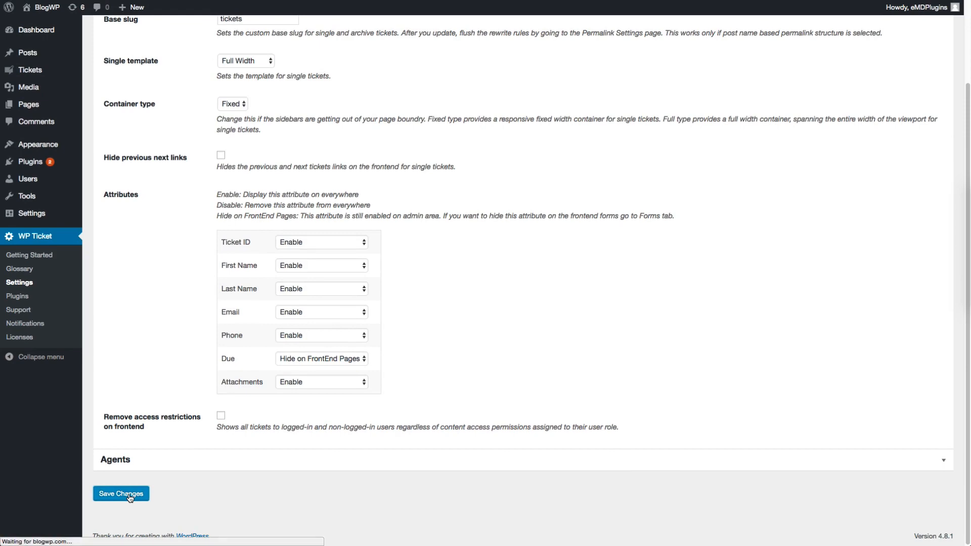
{"action": "left_click", "coordinate": [121, 493]}
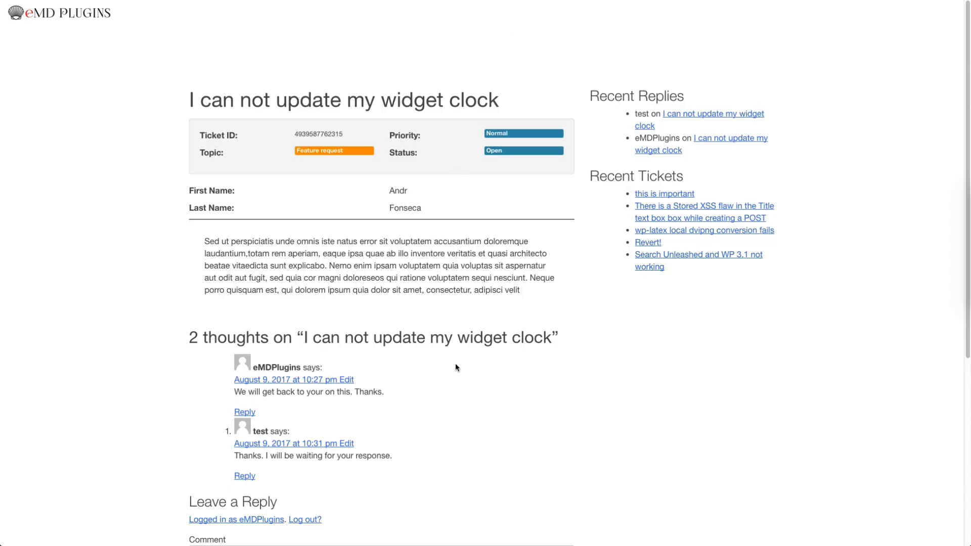
{"action": "mouse_move", "coordinate": [319, 144]}
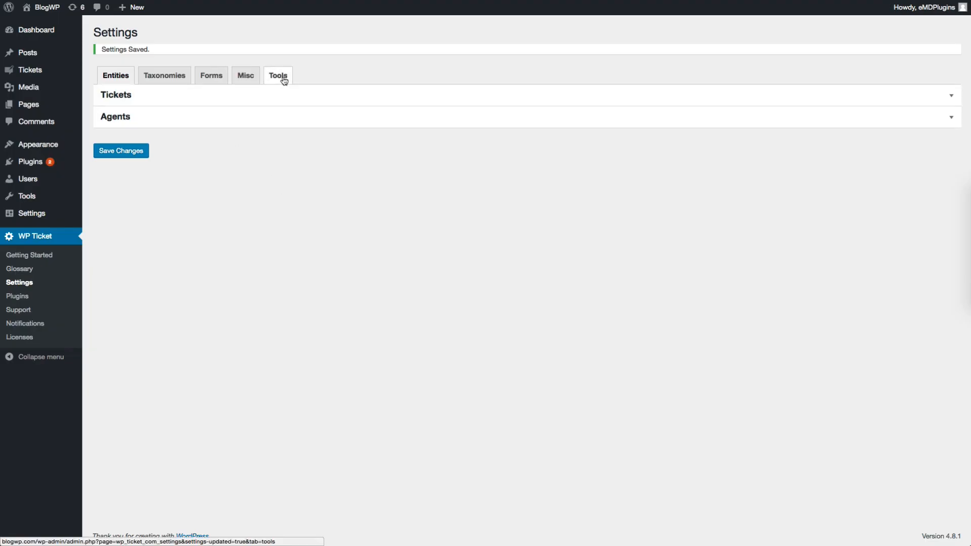
Look over the Tools tab's empty Custom CSS and Custom JS editors
{"action": "left_click", "coordinate": [278, 75]}
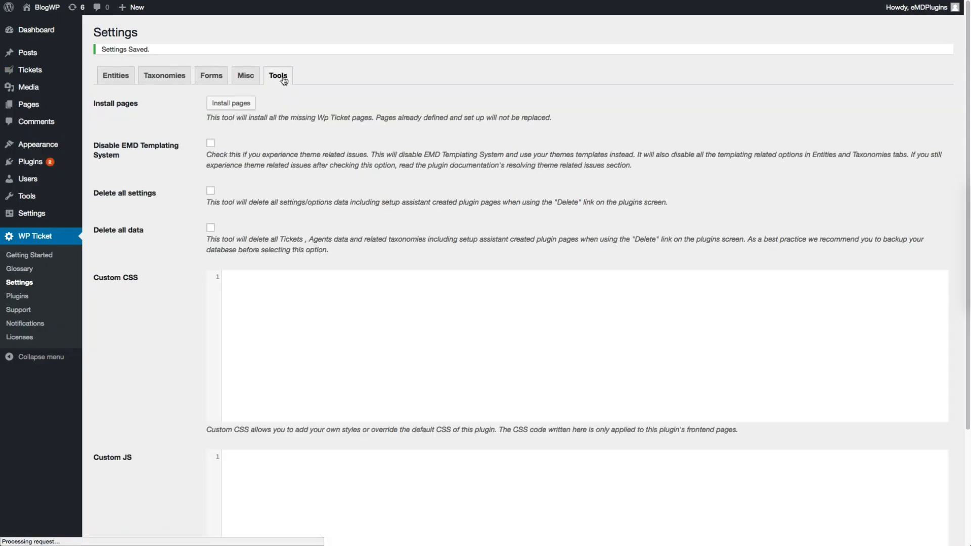
{"action": "scroll", "scroll_direction": "down", "scroll_amount": 3}
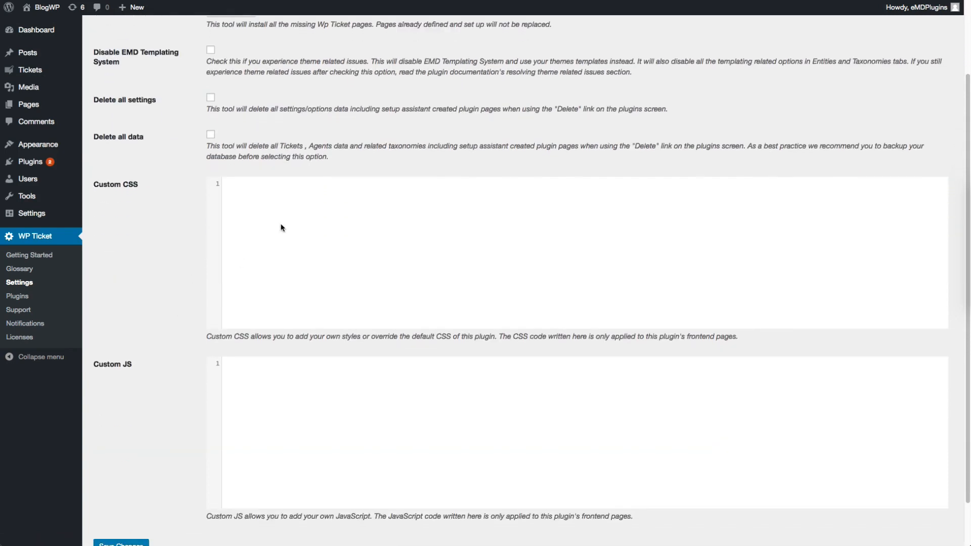
{"action": "left_click", "coordinate": [268, 394]}
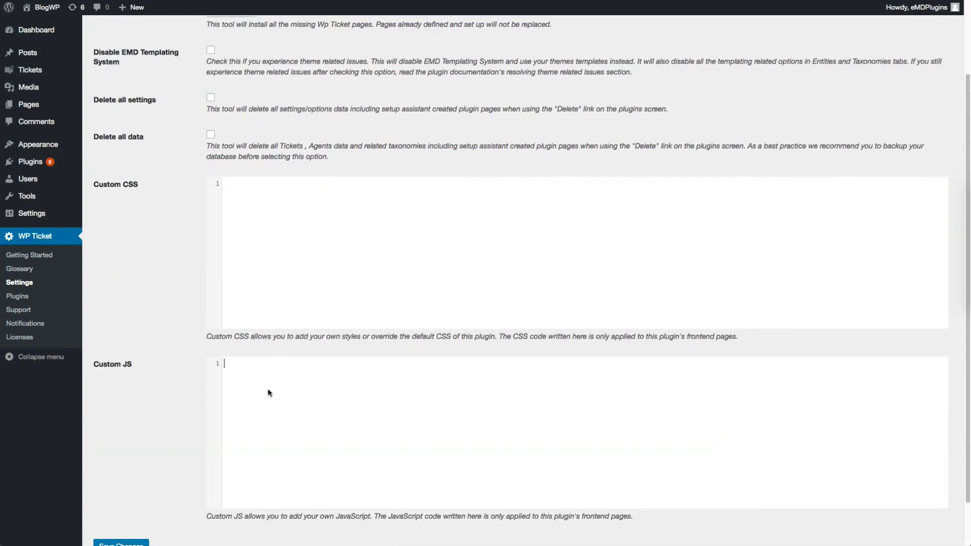
{"action": "left_click", "coordinate": [121, 543]}
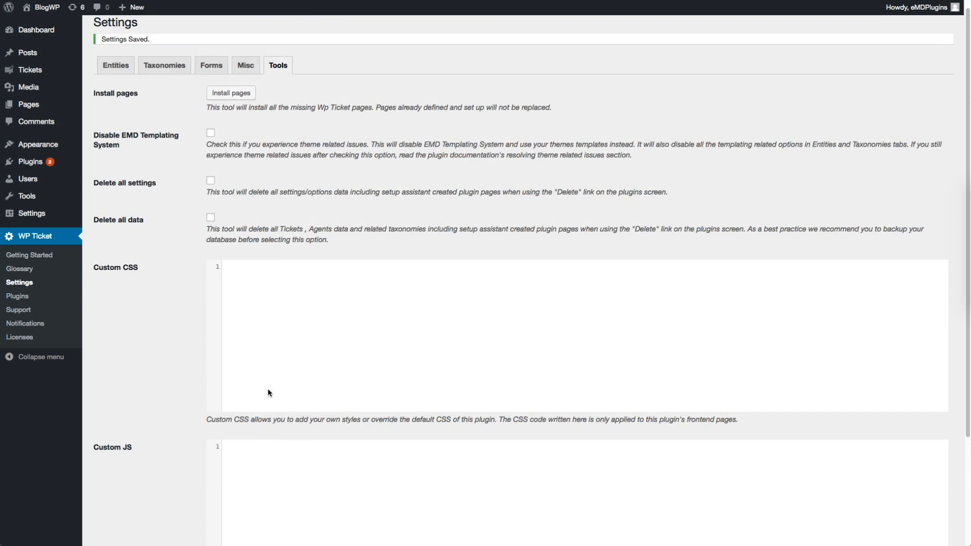
{"action": "left_click", "coordinate": [30, 69]}
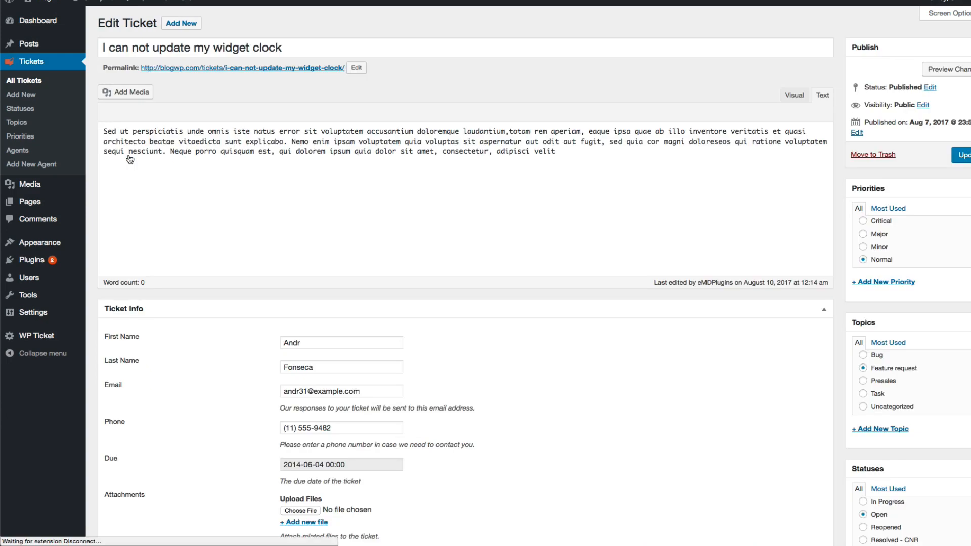
Change the widget clock ticket's Author from eMDPlugins to Visitor
{"action": "scroll", "scroll_direction": "down", "scroll_amount": 3}
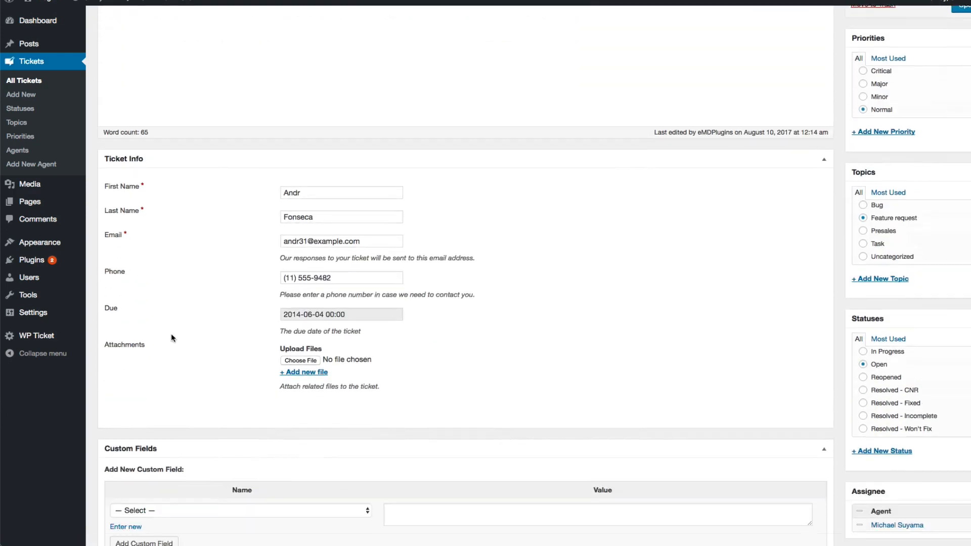
{"action": "scroll", "scroll_direction": "down", "scroll_amount": 3}
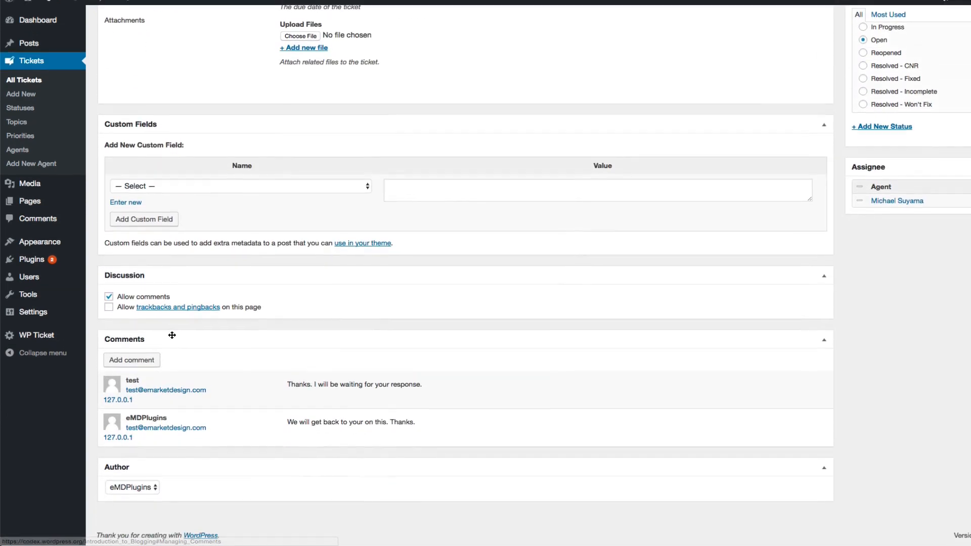
{"action": "left_click", "coordinate": [132, 487]}
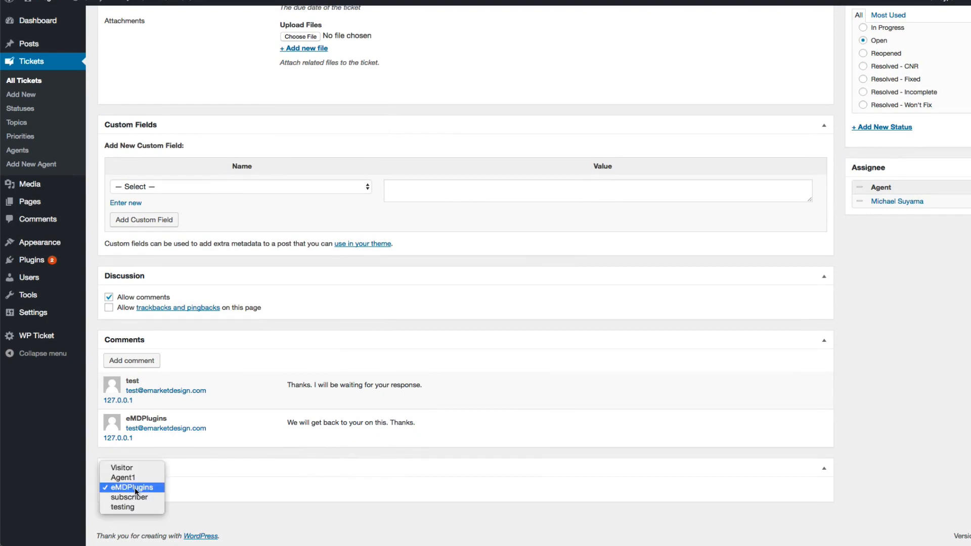
{"action": "left_click", "coordinate": [121, 467]}
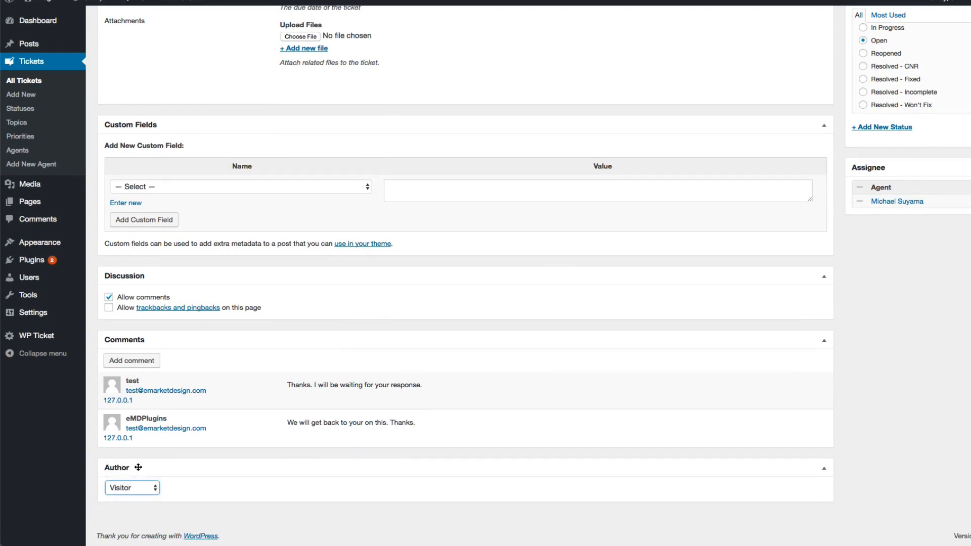